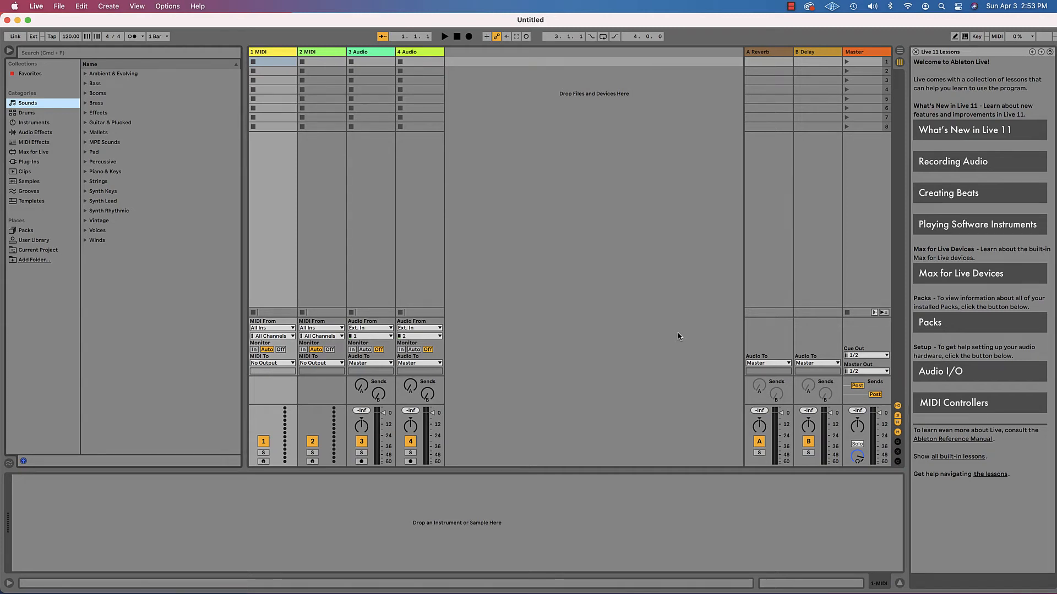
pyautogui.moveTo(669, 333)
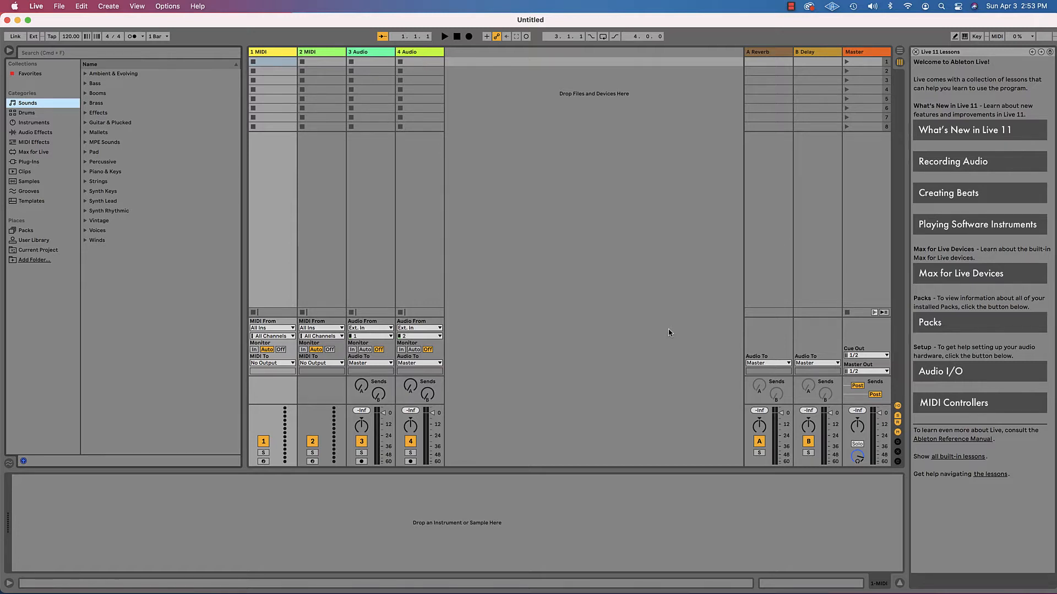
pyautogui.moveTo(589, 291)
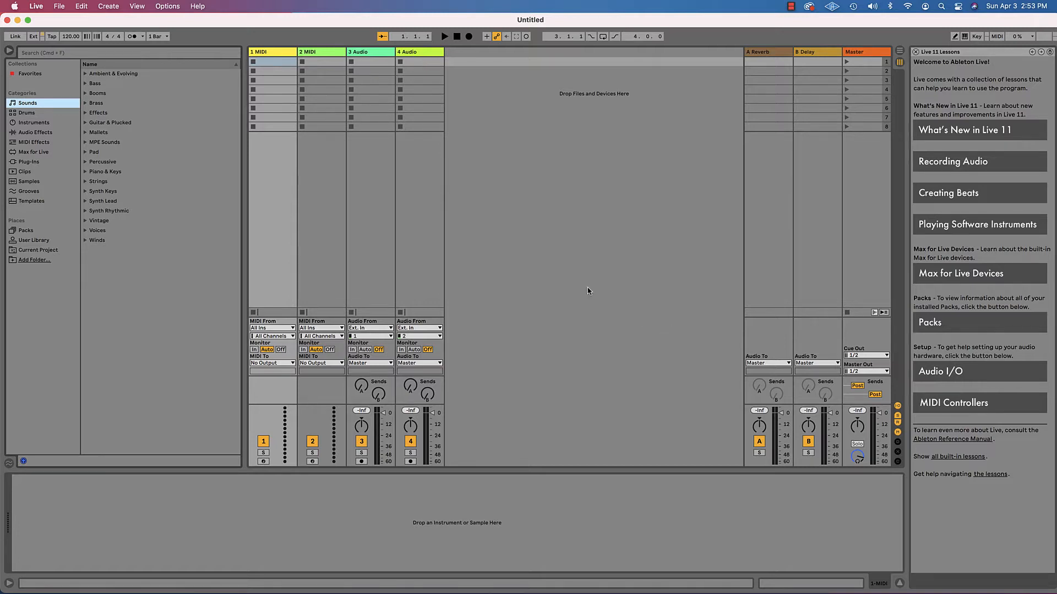
pyautogui.moveTo(497, 235)
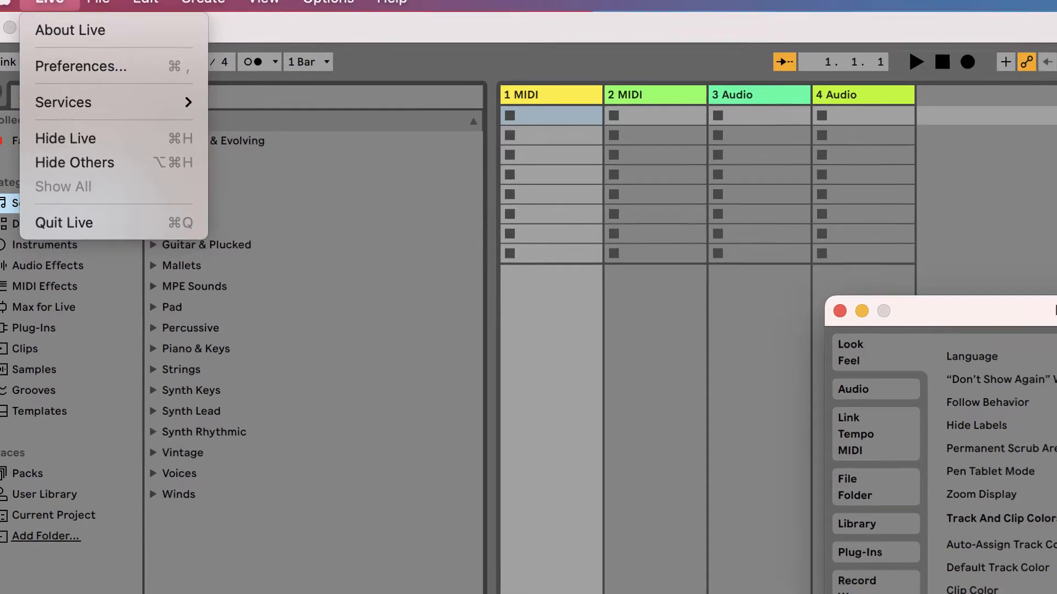
# Show the Audio preferences listing the Scarlett 2i4 USB as input and output device.
pyautogui.click(80, 66)
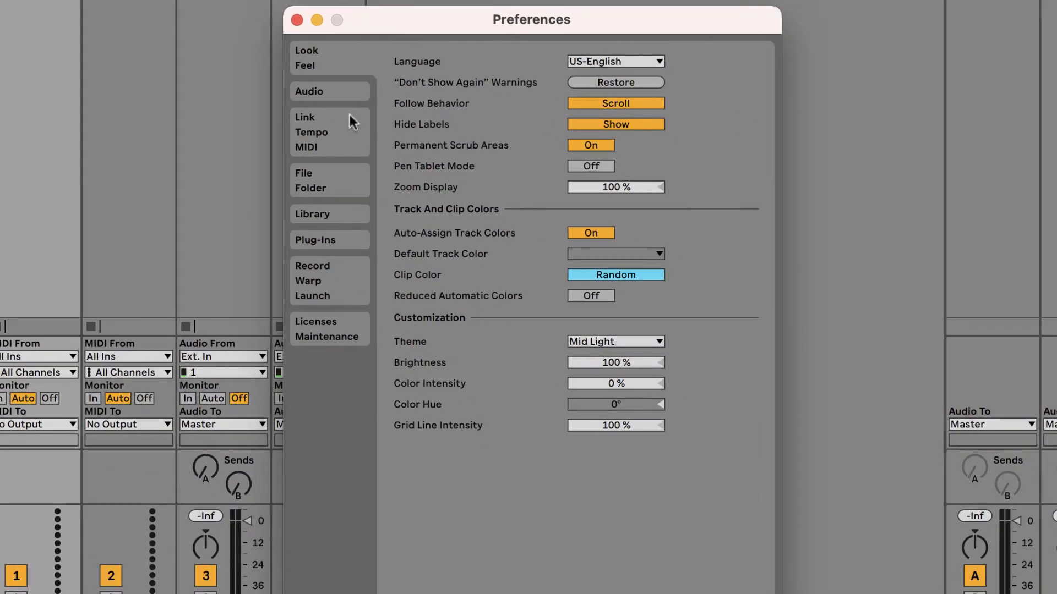
pyautogui.click(308, 92)
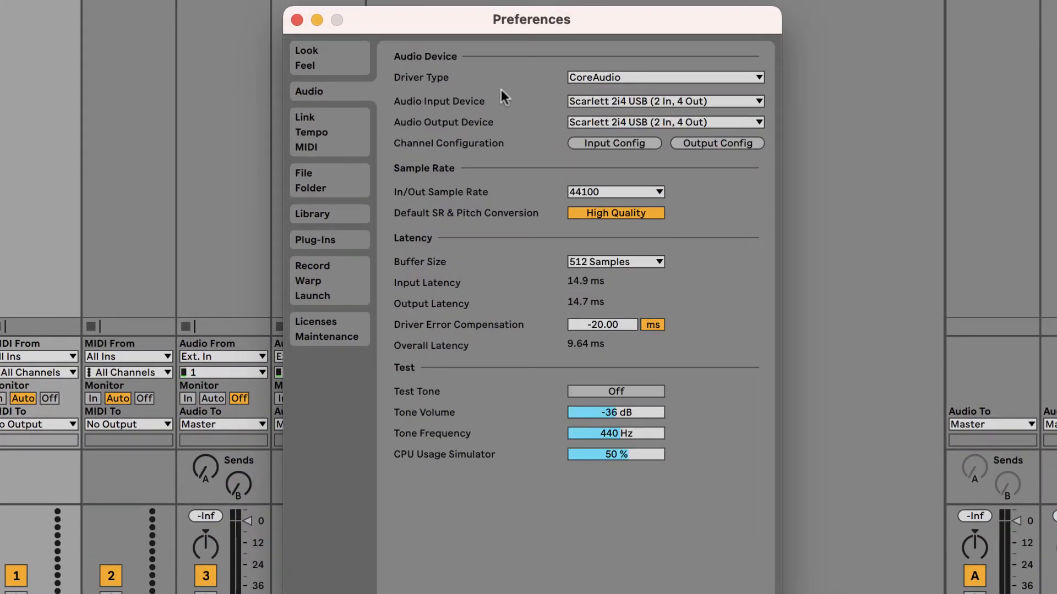
pyautogui.moveTo(740, 114)
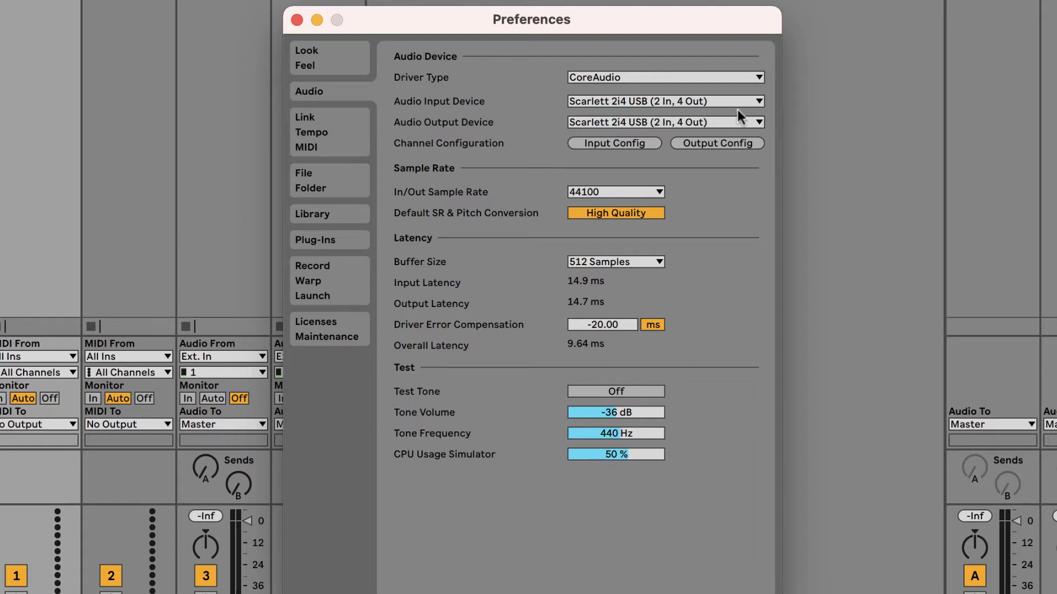
pyautogui.moveTo(623, 117)
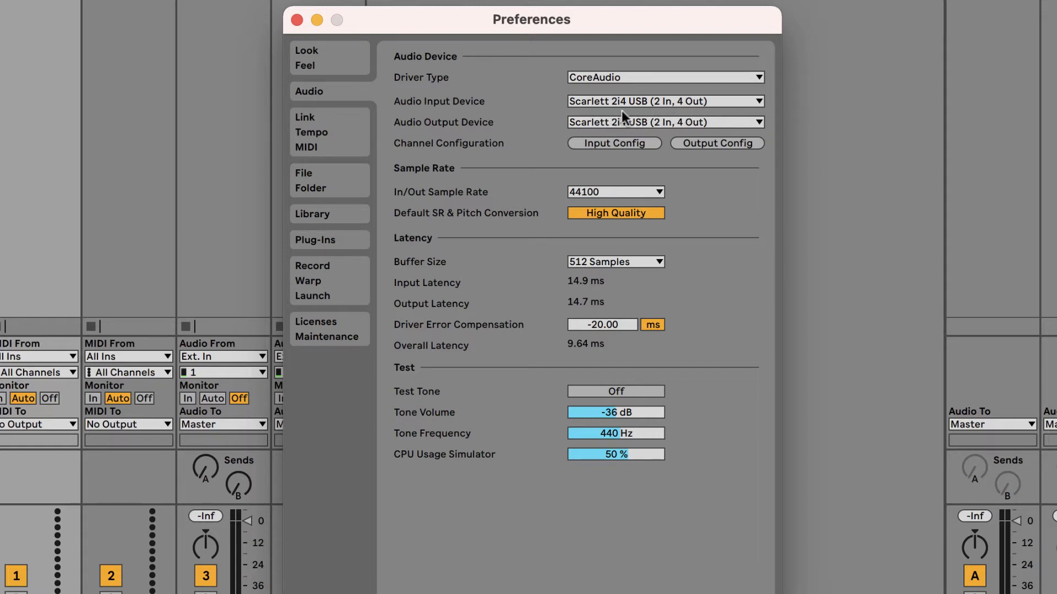
pyautogui.moveTo(735, 240)
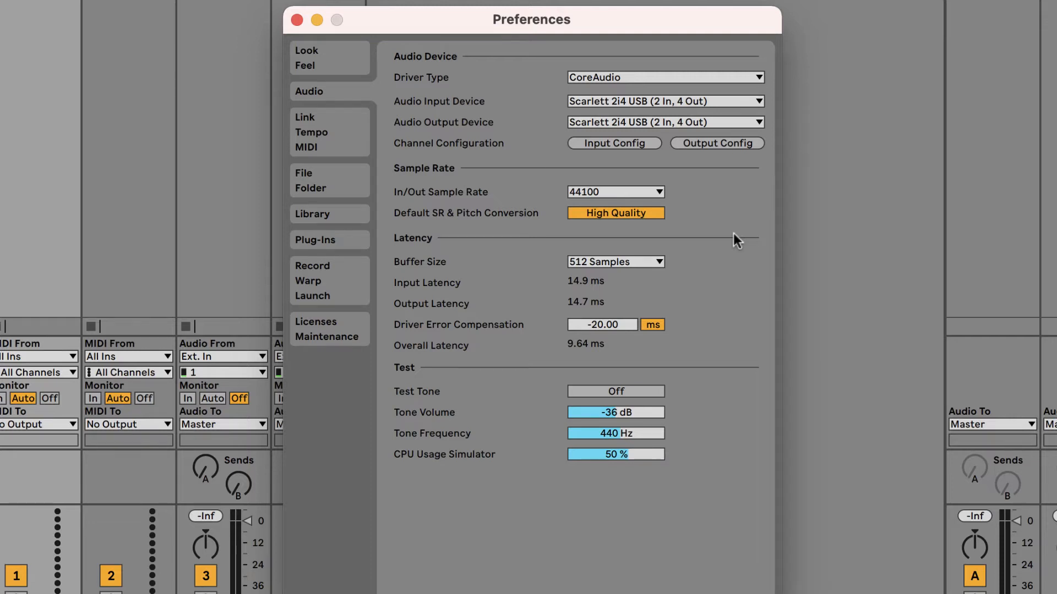
pyautogui.moveTo(493, 113)
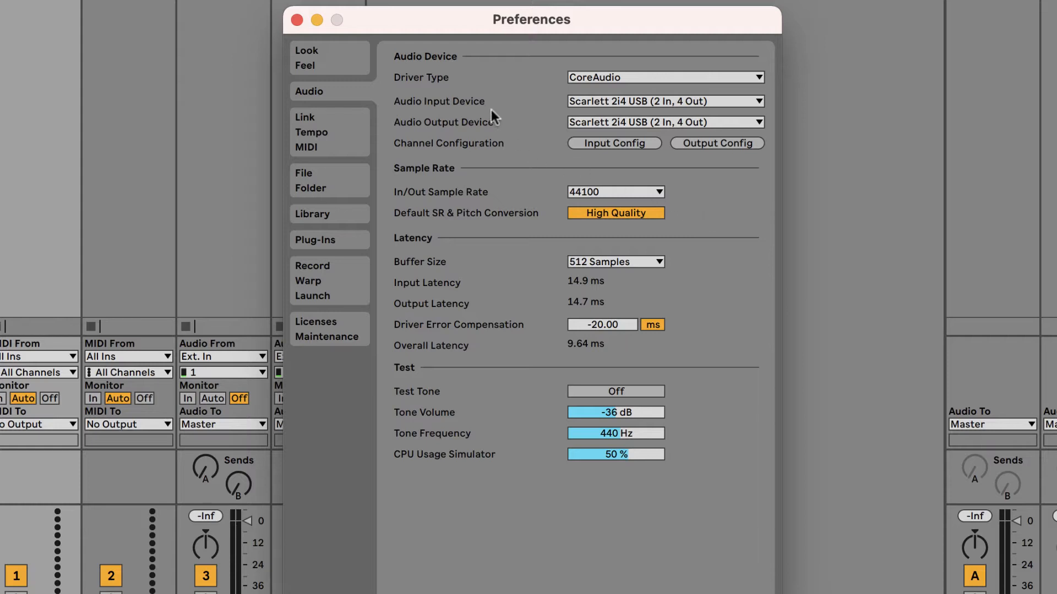
pyautogui.moveTo(594, 132)
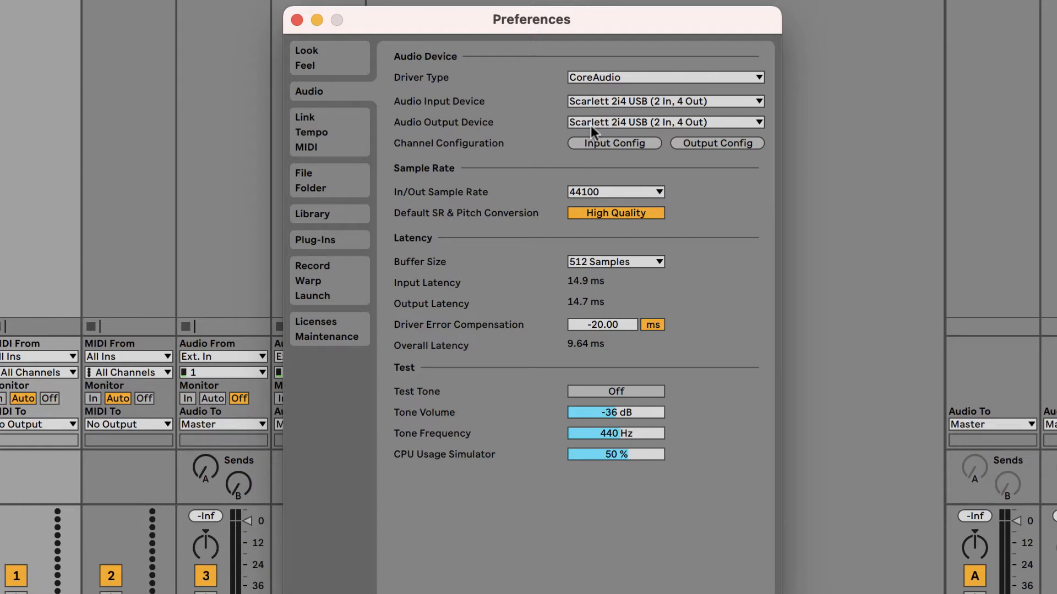
pyautogui.moveTo(560, 141)
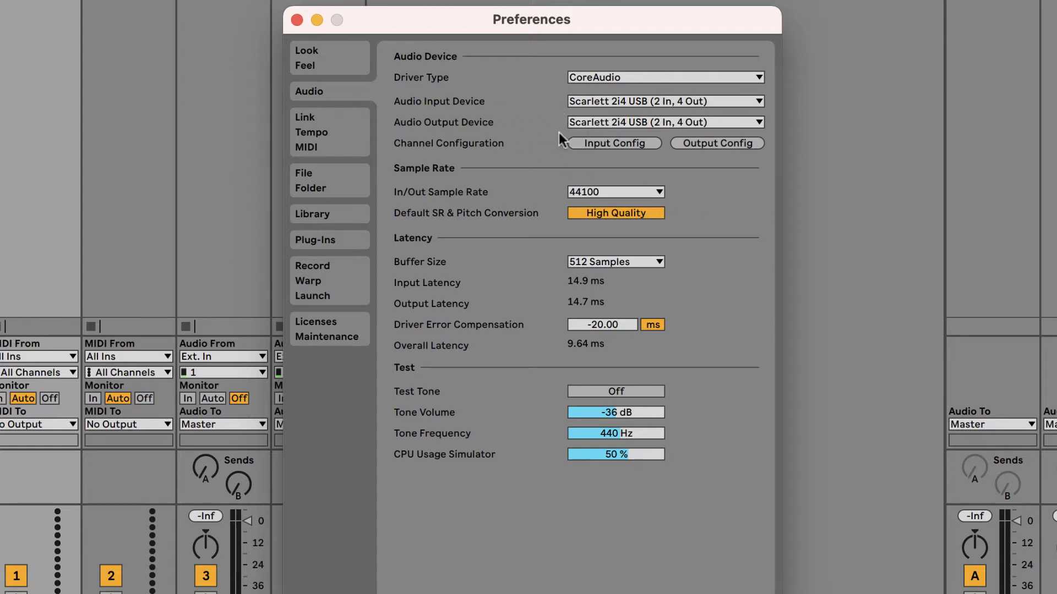
# In Look/Feel, raise Zoom Display to 126% and try Light and Mid Dark themes, keeping Mid Light.
pyautogui.click(306, 57)
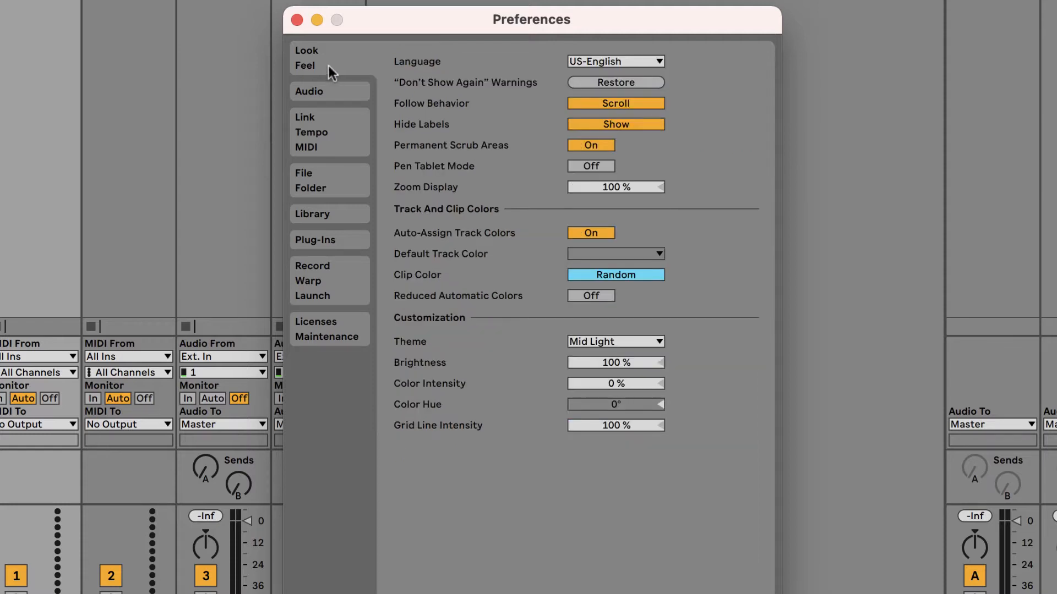
pyautogui.moveTo(488, 171)
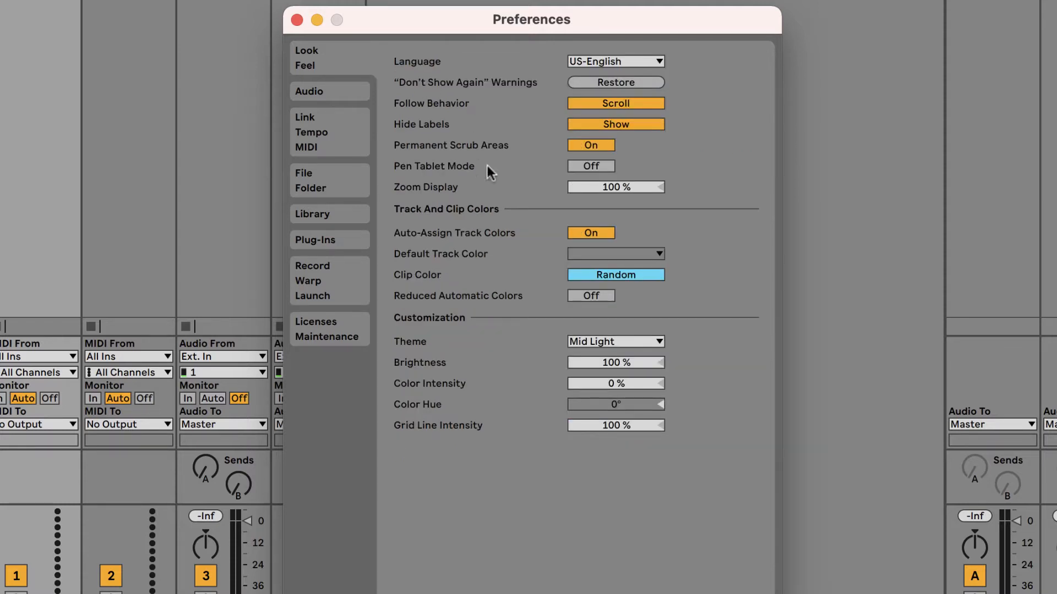
pyautogui.moveTo(541, 186)
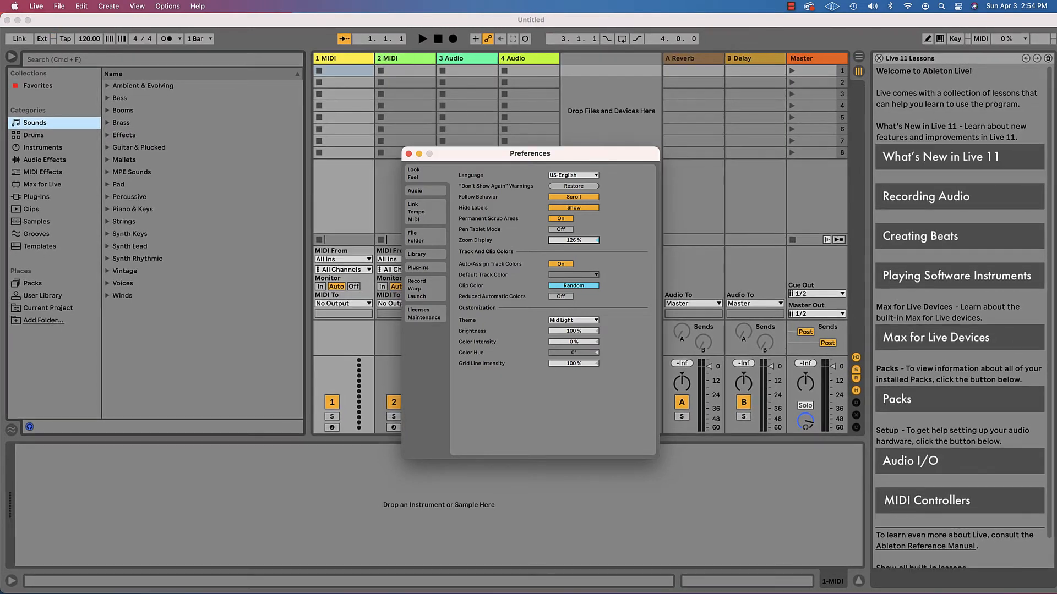
pyautogui.moveTo(585, 244)
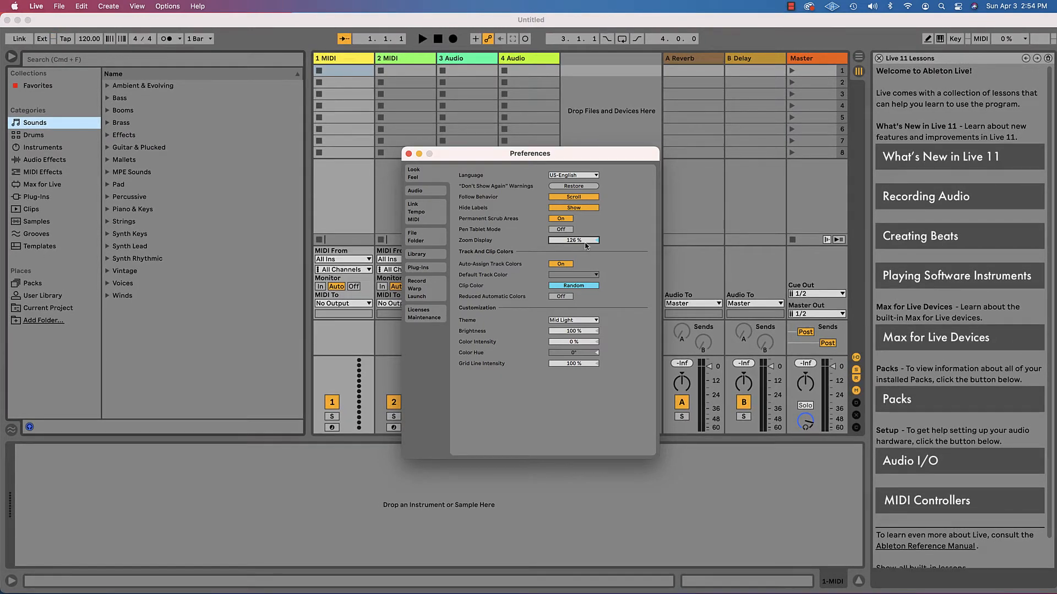
pyautogui.click(572, 319)
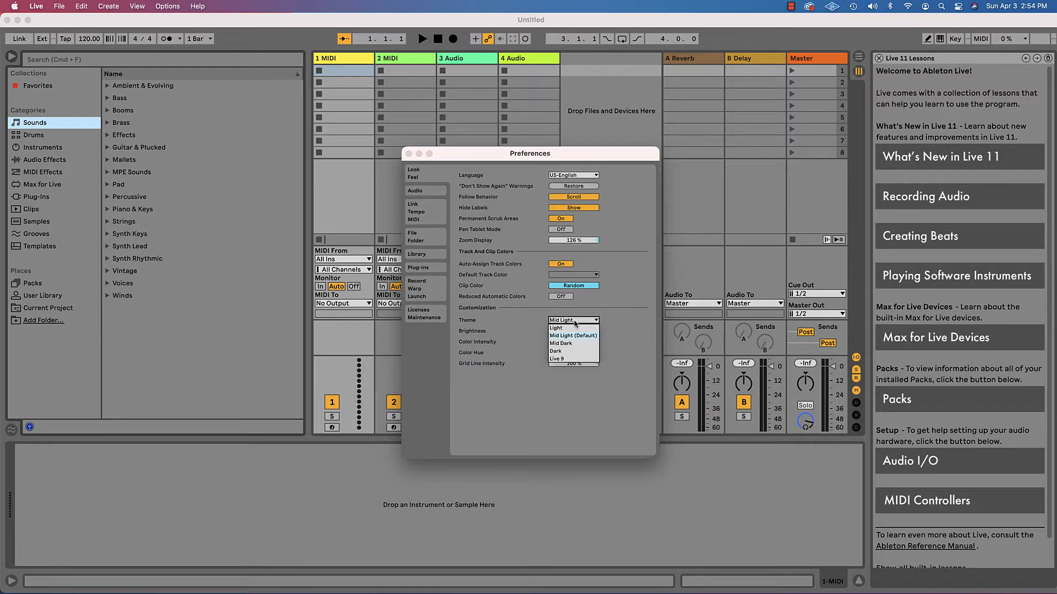
pyautogui.click(555, 328)
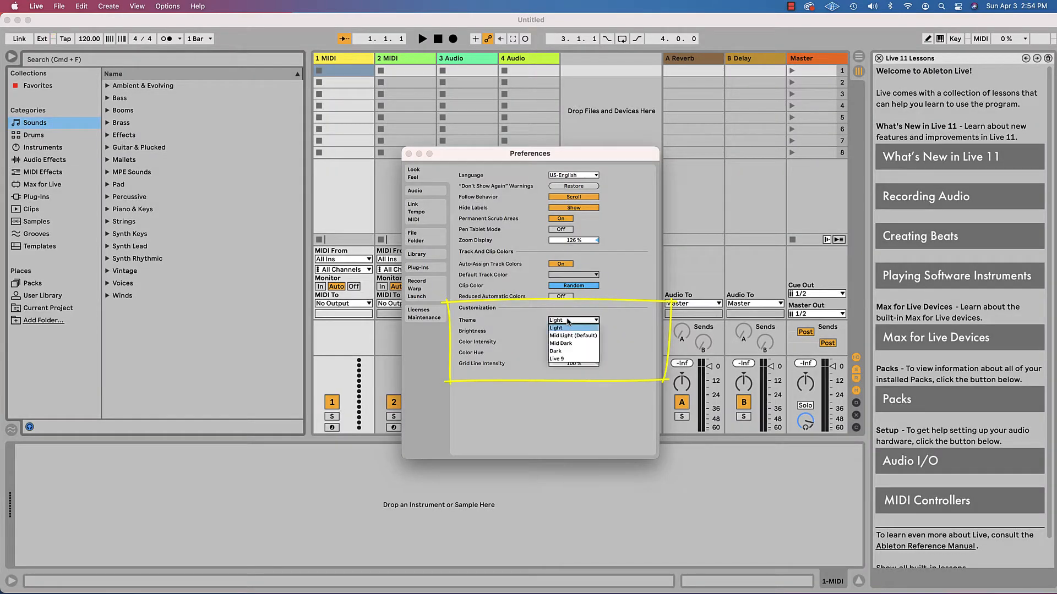
pyautogui.click(560, 343)
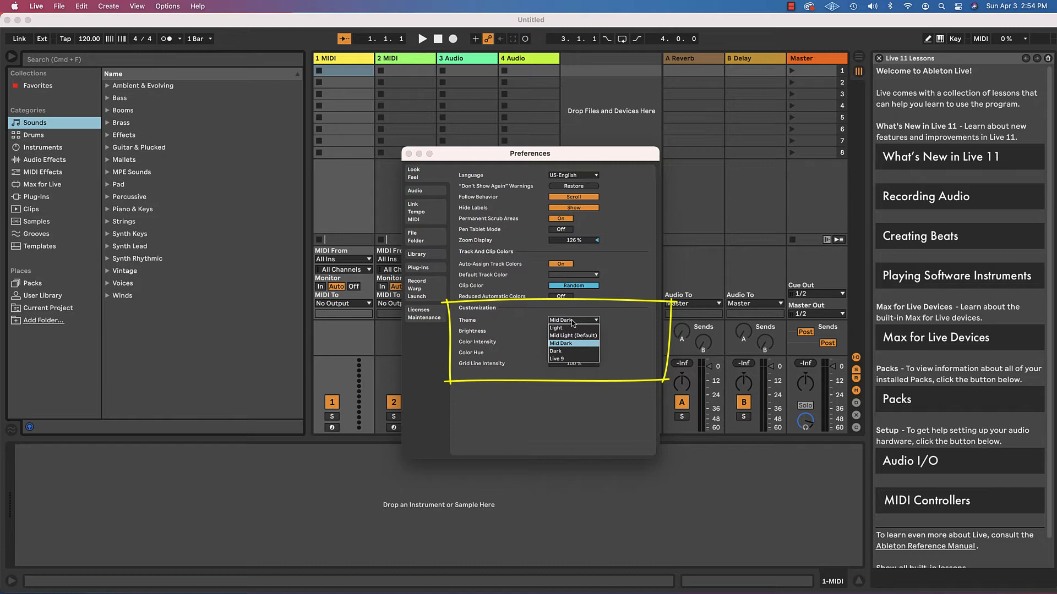
pyautogui.click(573, 335)
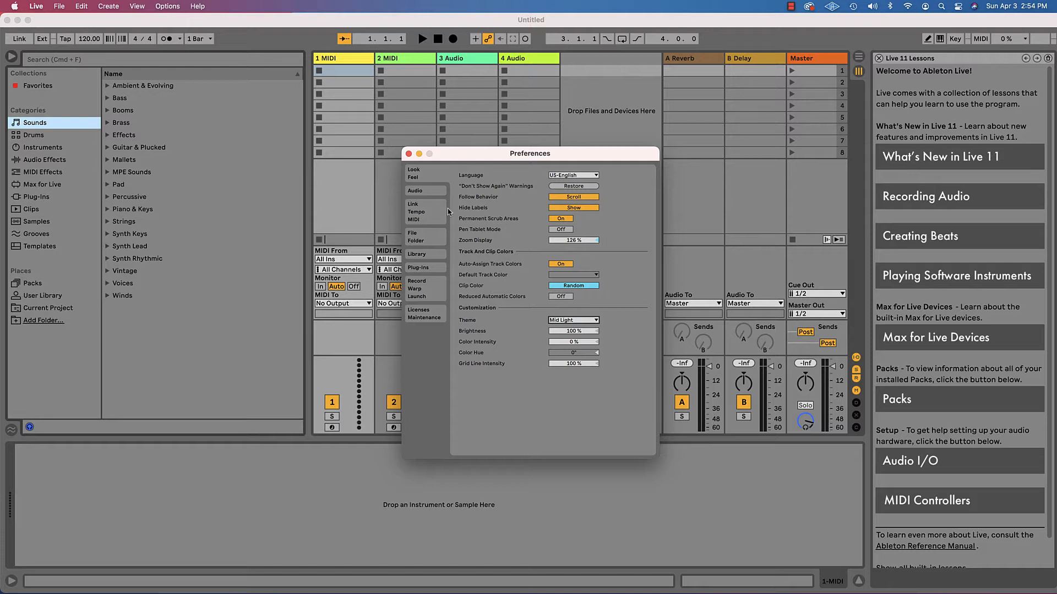
pyautogui.moveTo(434, 216)
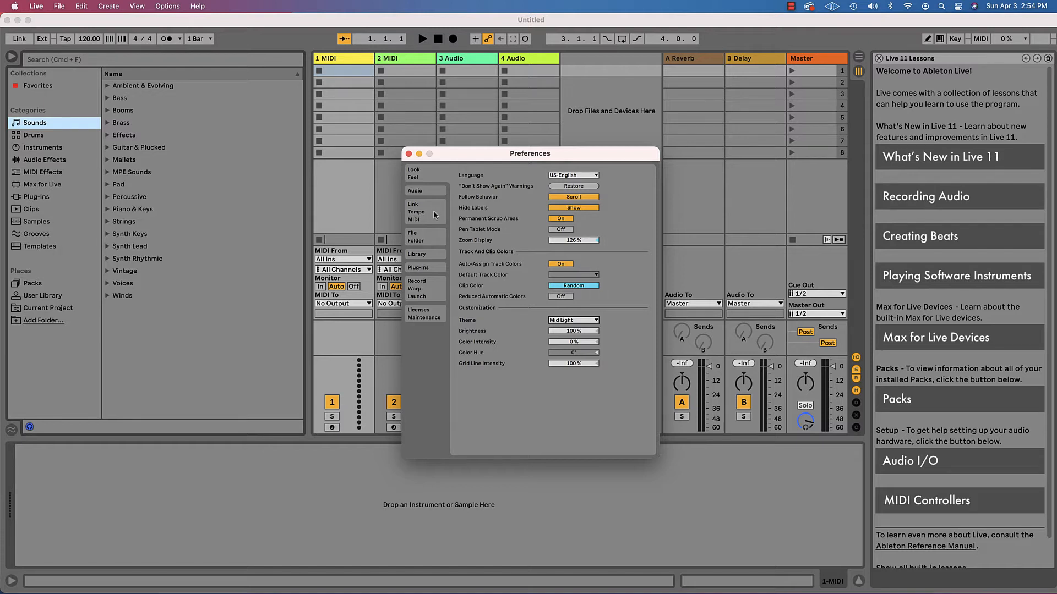
# View the Link/Tempo/MIDI settings, then close Preferences to return to Session View.
pyautogui.click(413, 205)
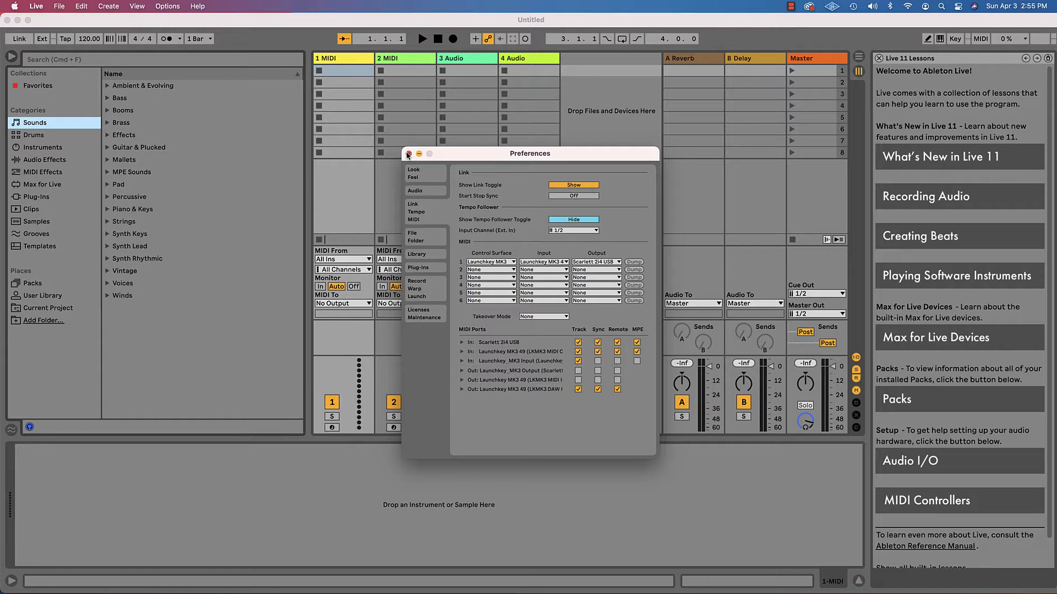
pyautogui.click(408, 153)
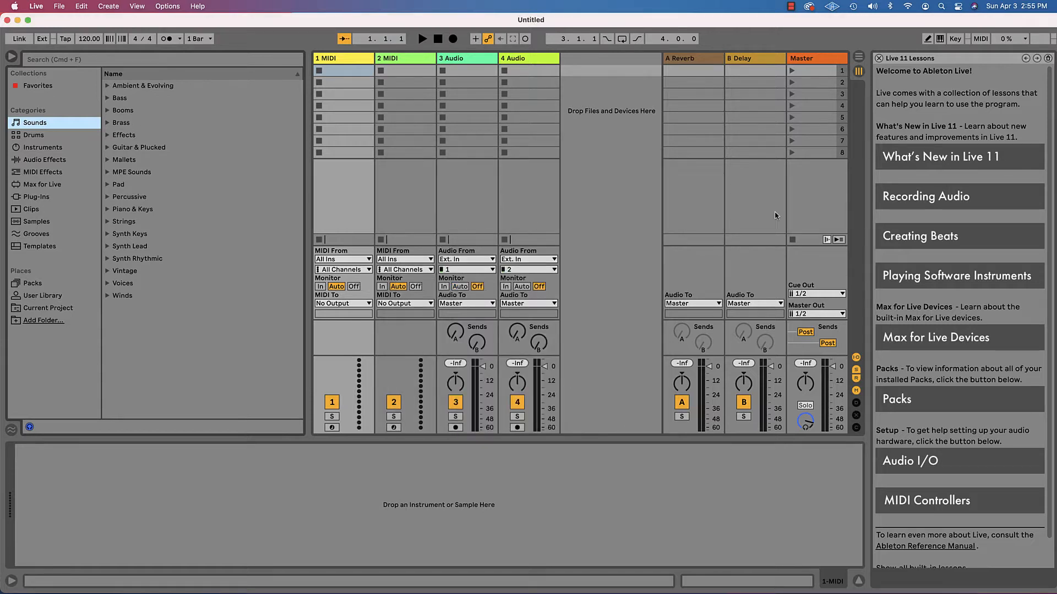
pyautogui.moveTo(940, 402)
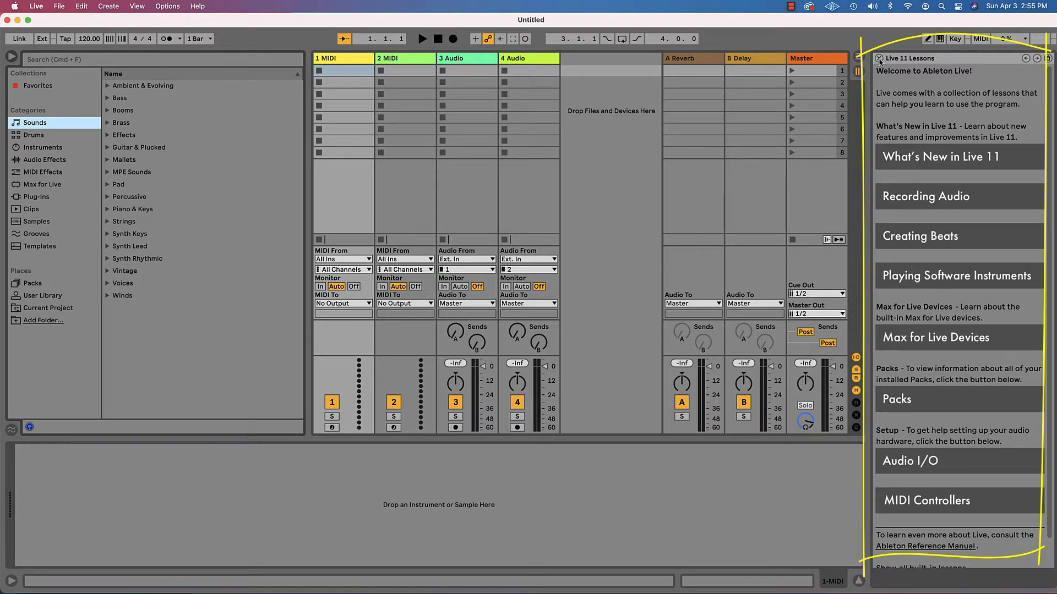
# Close the Live 11 Lessons help panel.
pyautogui.click(879, 57)
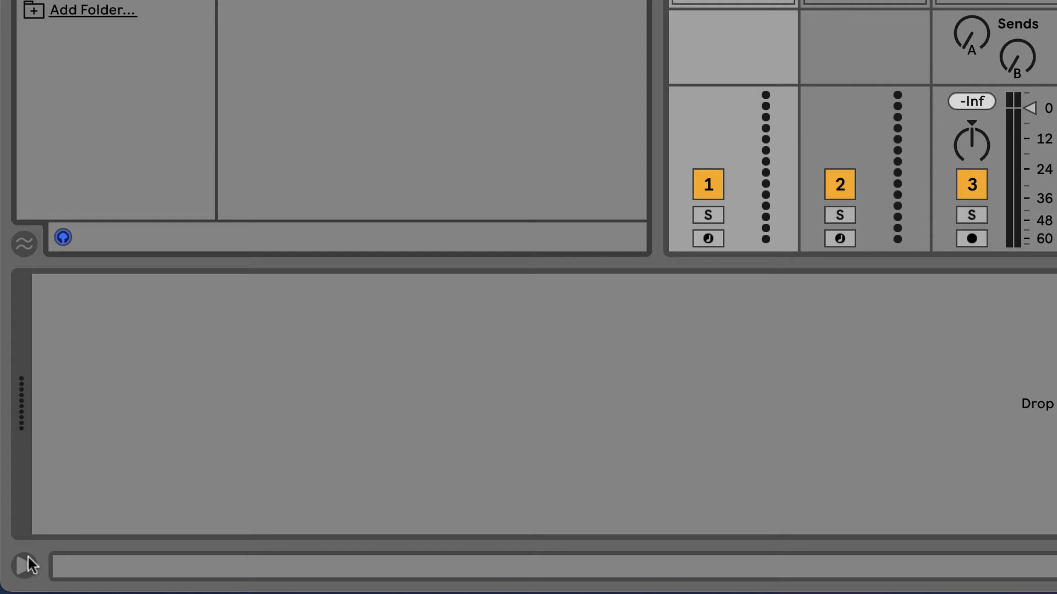
# Reveal the Info View panel from the lower-left toggle.
pyautogui.click(23, 565)
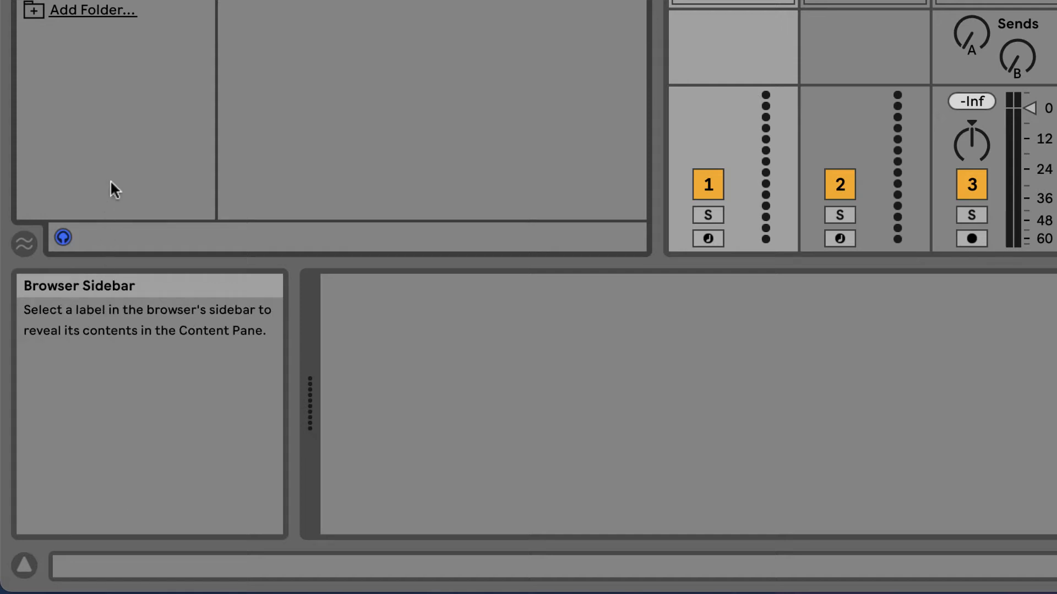
pyautogui.moveTo(144, 205)
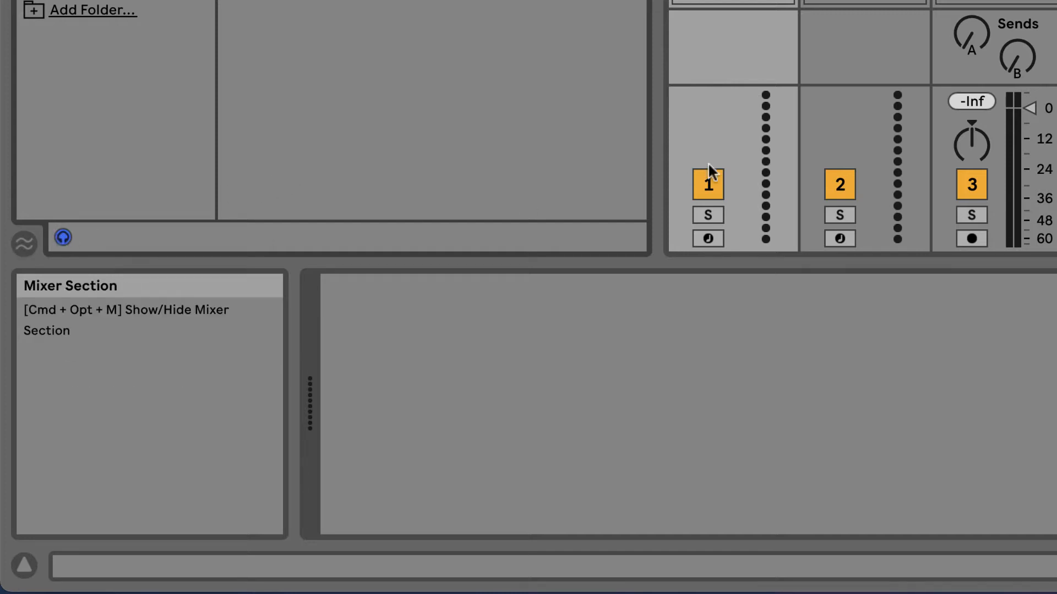
pyautogui.moveTo(733, 135)
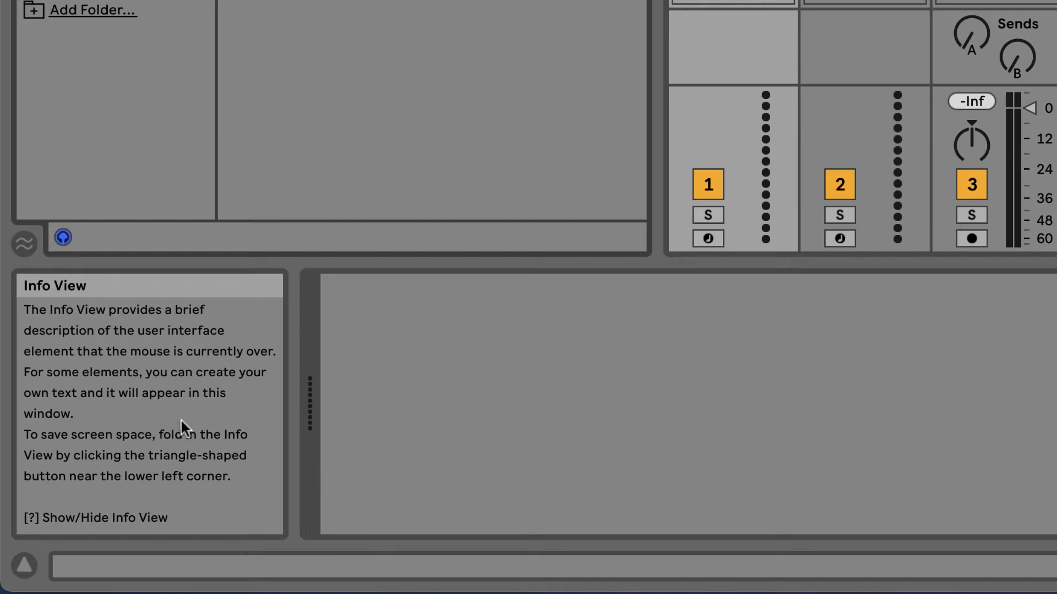
pyautogui.moveTo(716, 189)
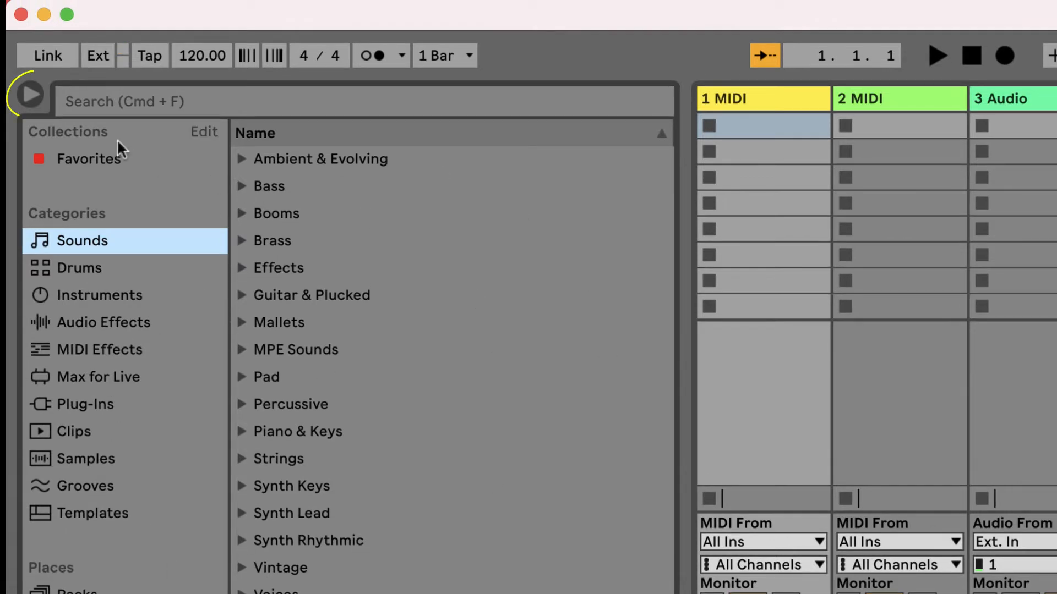
# Hide the browser so the Session View tracks fill the left side.
pyautogui.click(28, 98)
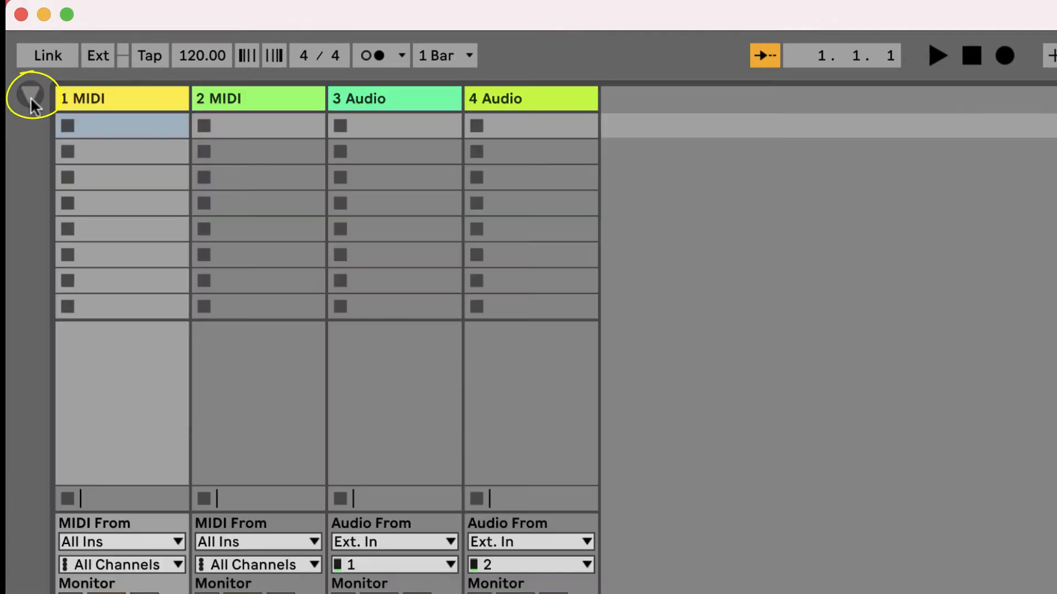
pyautogui.click(30, 99)
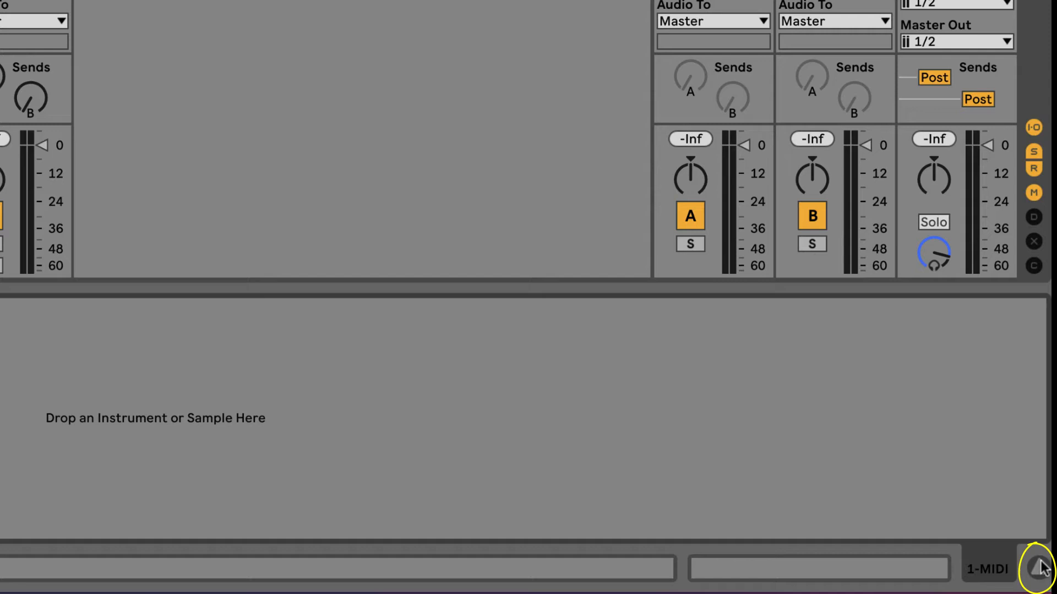
pyautogui.moveTo(707, 292)
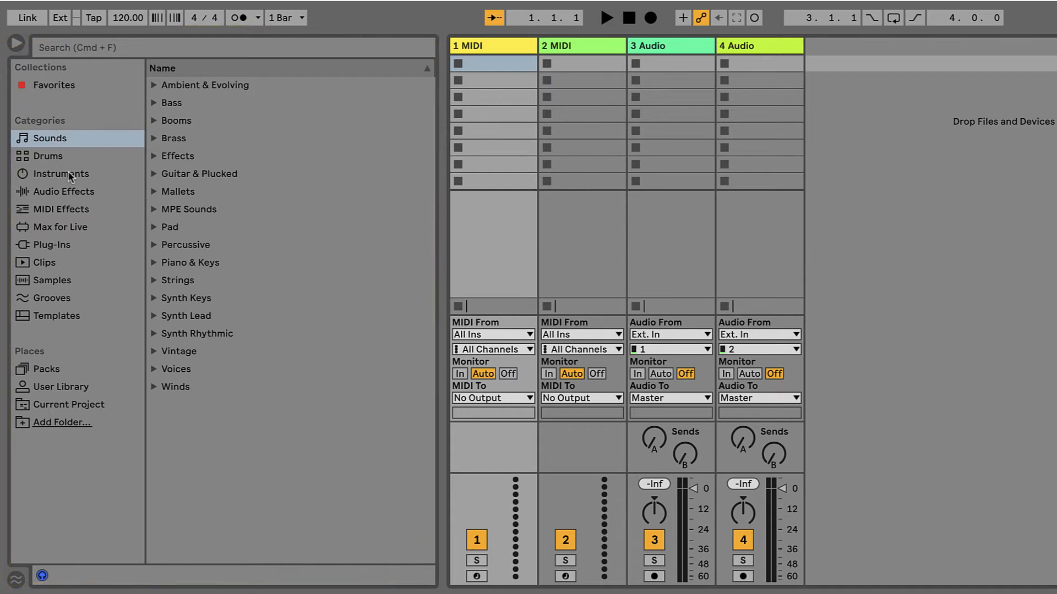
pyautogui.moveTo(51, 164)
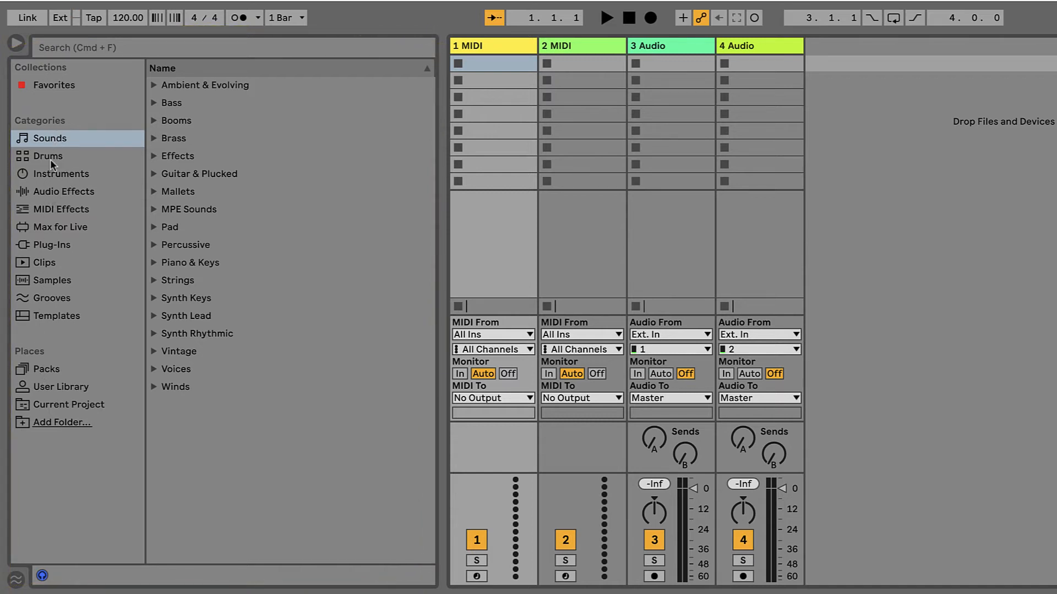
pyautogui.moveTo(76, 150)
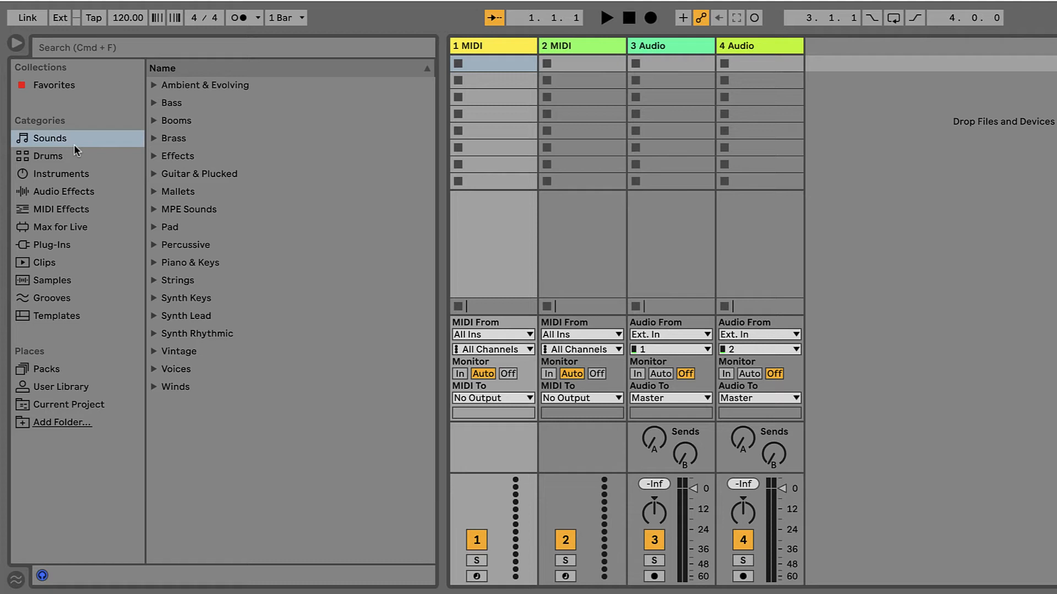
pyautogui.moveTo(292, 200)
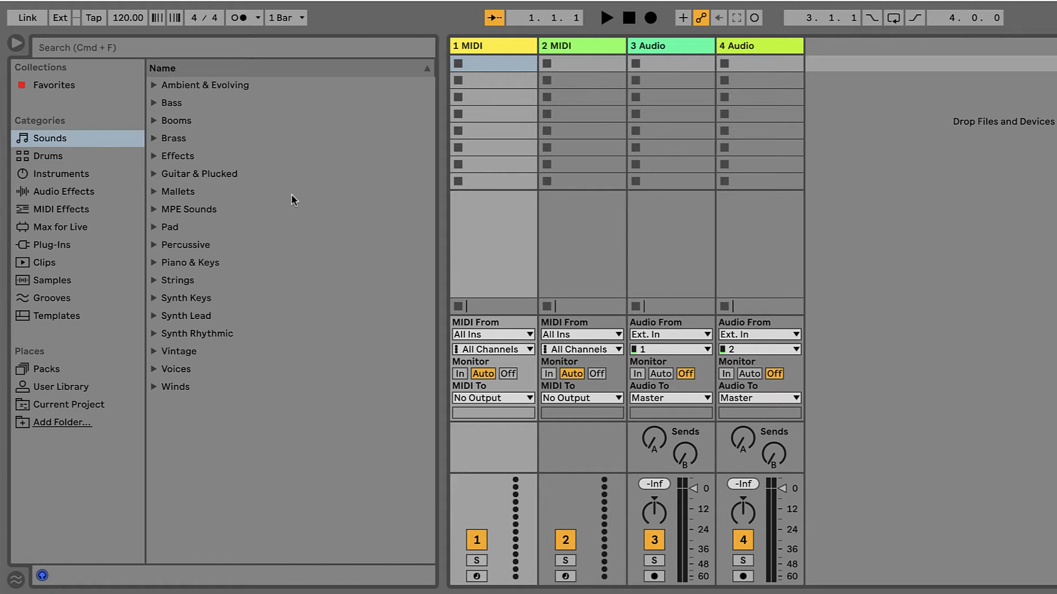
# In Sounds, peek at Ambient & Evolving, expand Bass and select Abdominal Bass.adv.
pyautogui.click(154, 85)
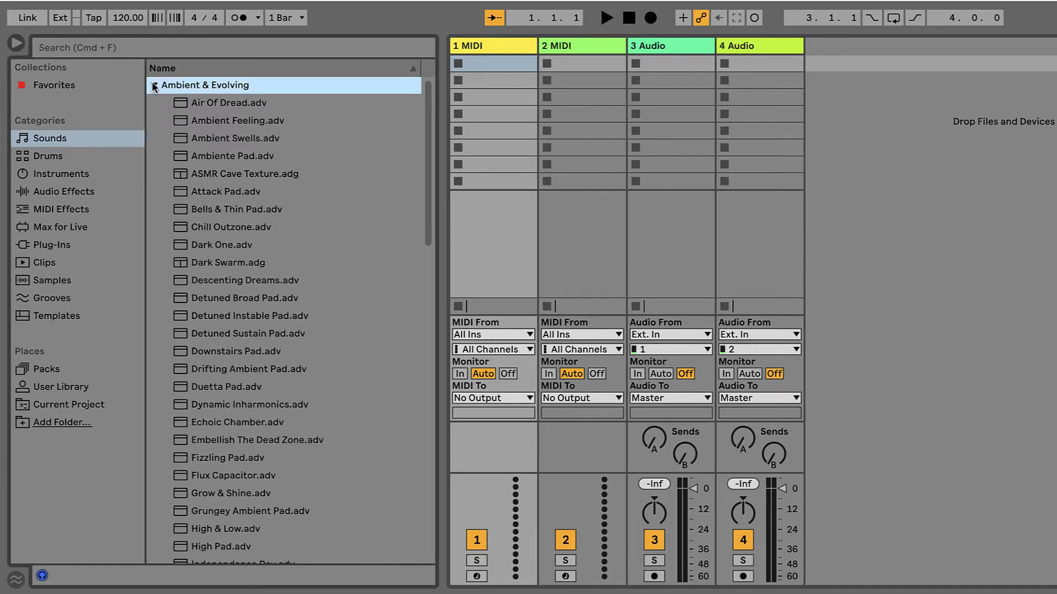
pyautogui.click(153, 86)
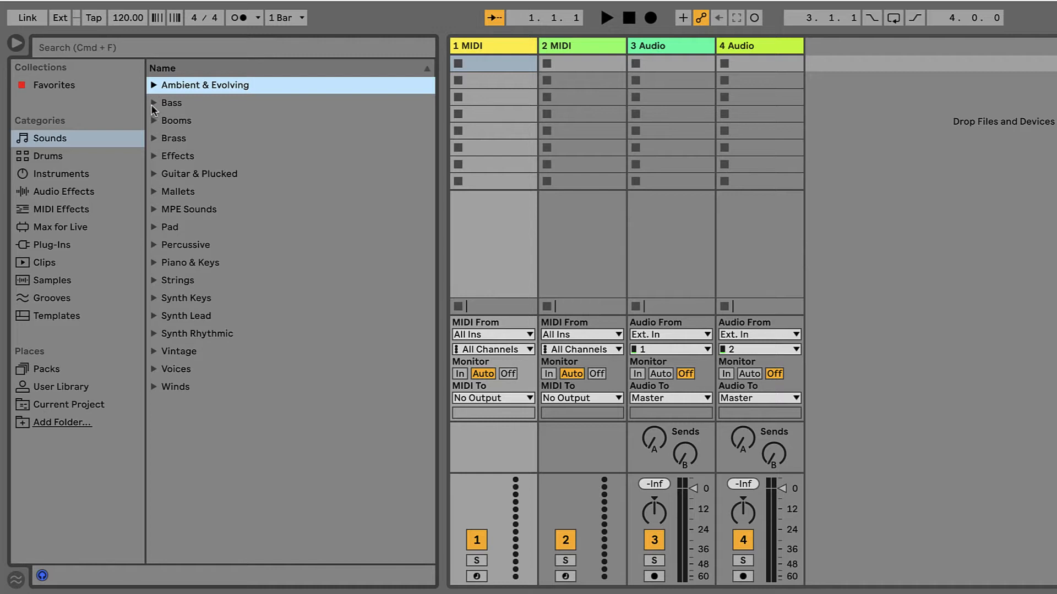
pyautogui.click(172, 103)
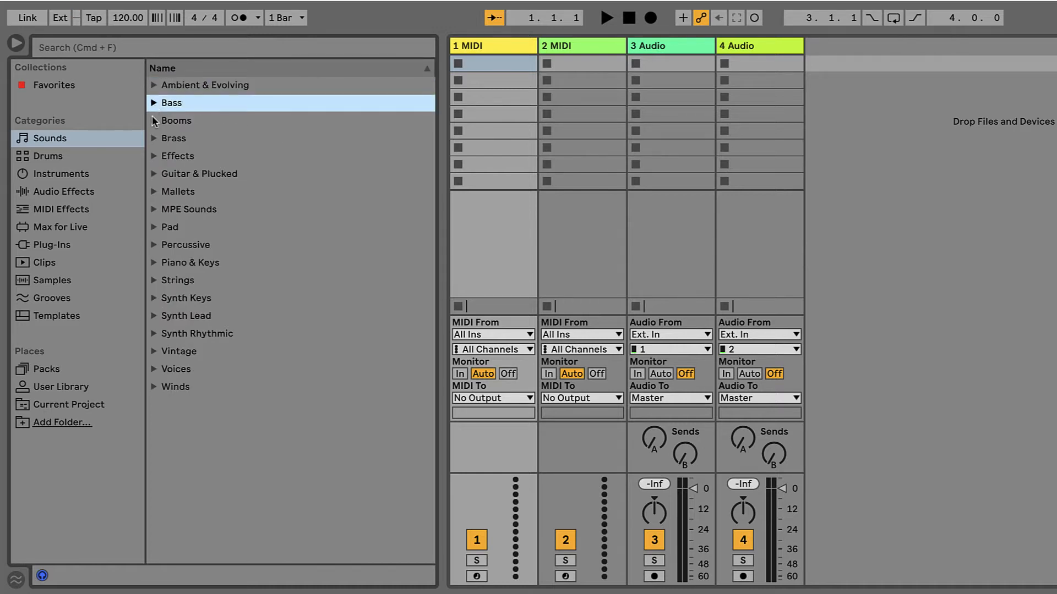
pyautogui.click(154, 104)
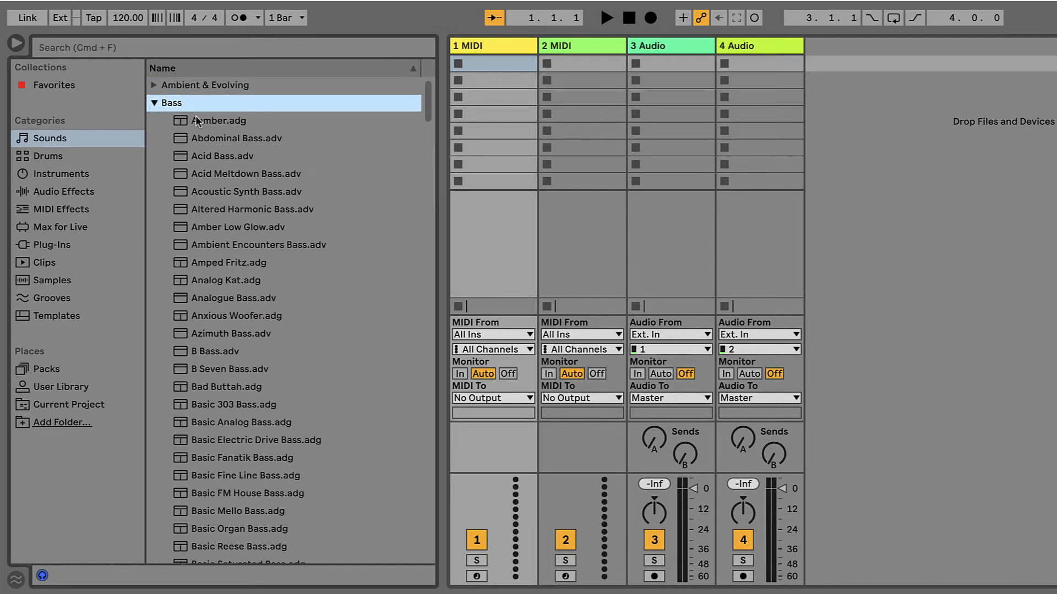
pyautogui.click(235, 138)
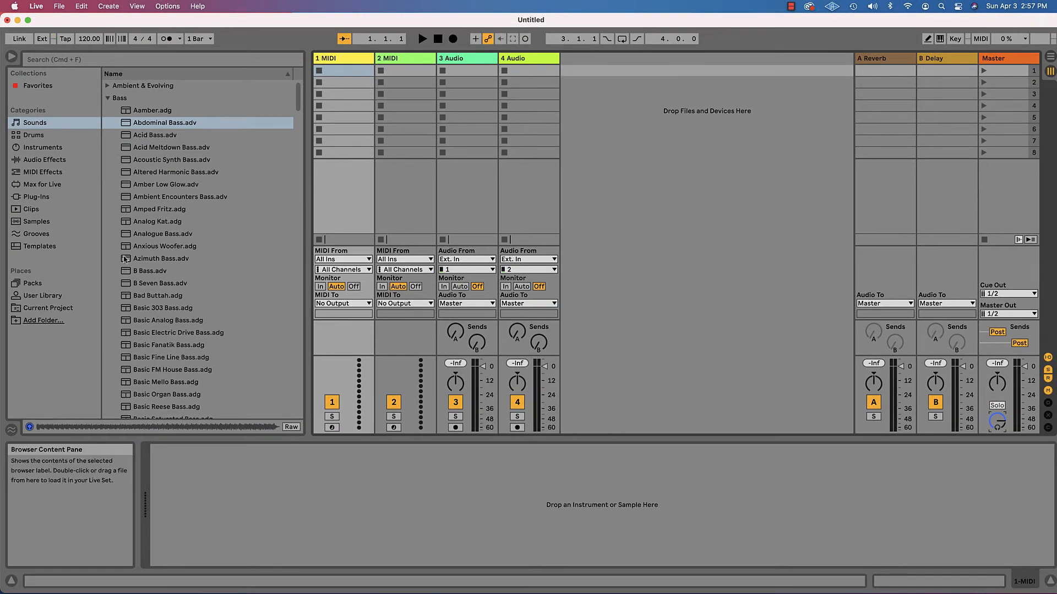
pyautogui.click(156, 134)
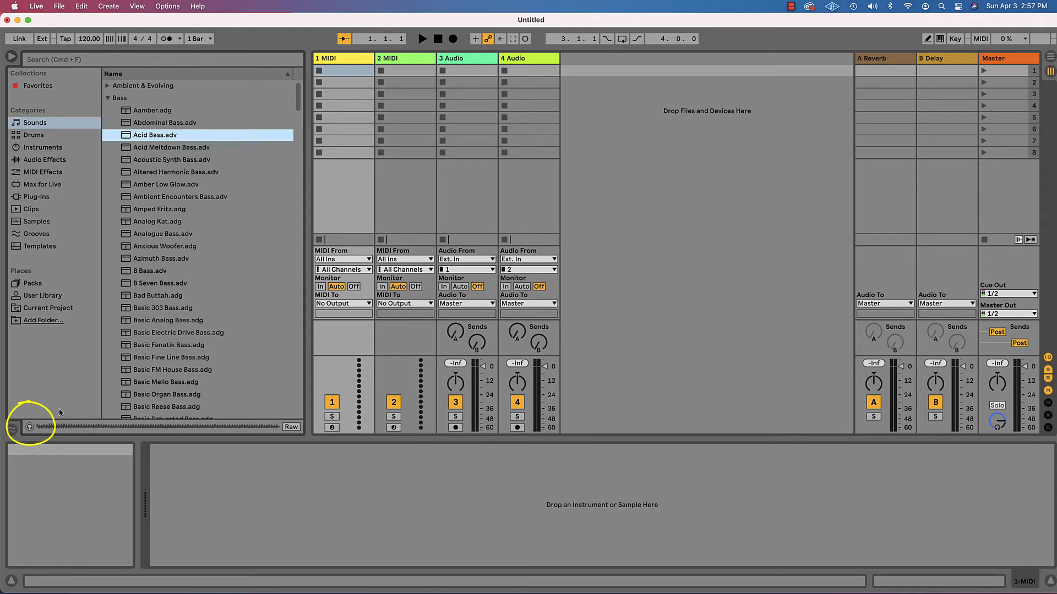
pyautogui.click(170, 147)
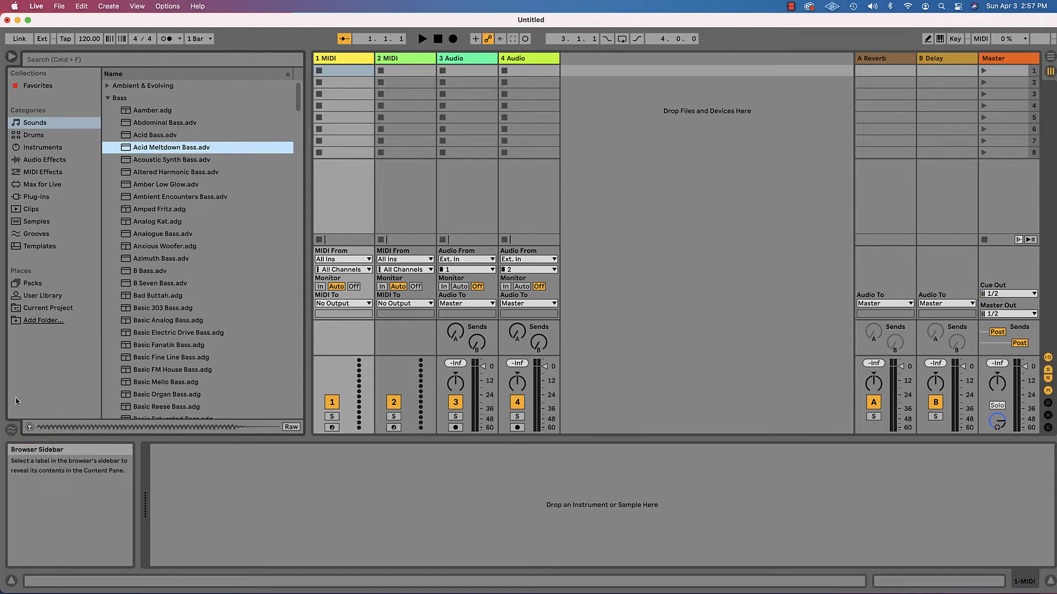
pyautogui.click(165, 123)
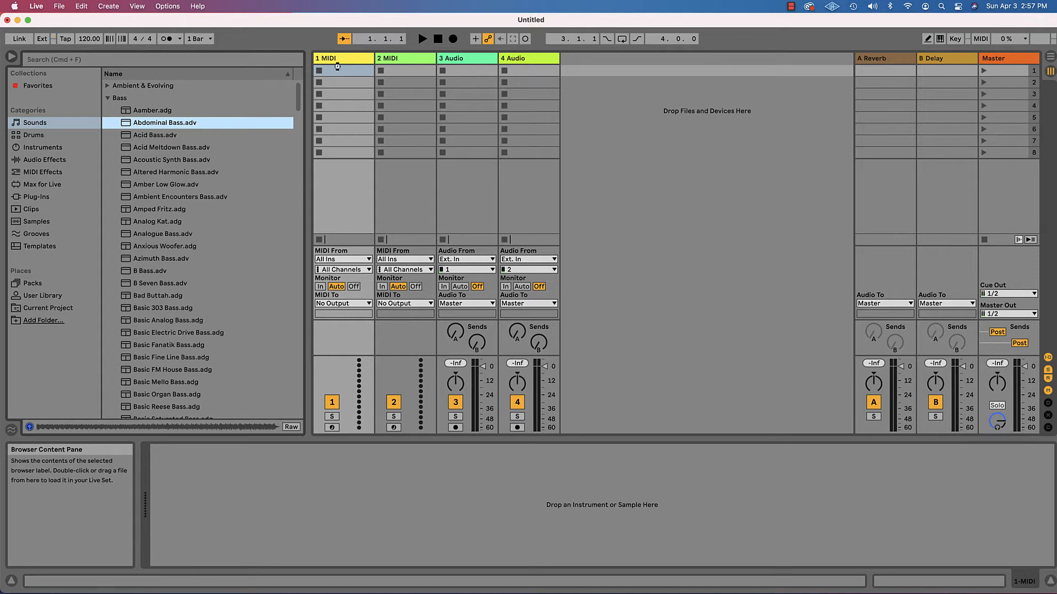
# Load Abdominal Bass.adv onto track 1 MIDI.
pyautogui.doubleClick(165, 122)
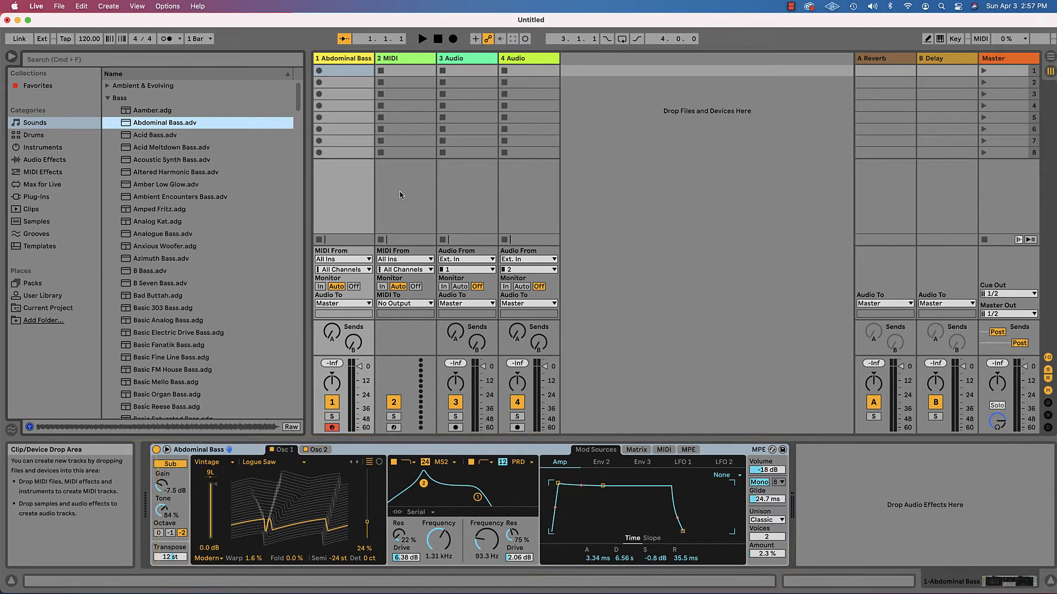
pyautogui.moveTo(331, 168)
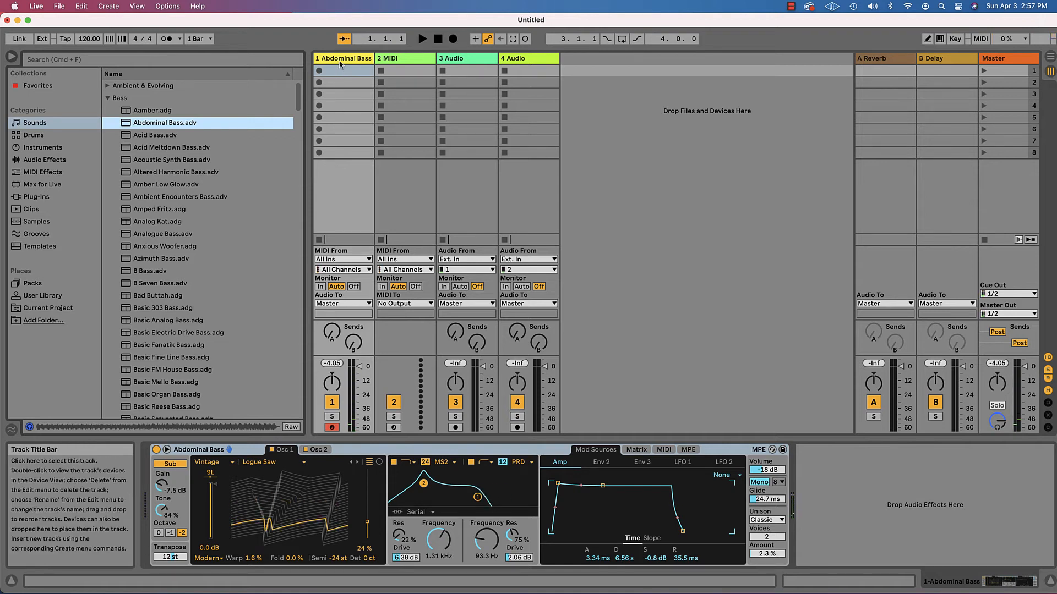
# Delete the extra Abdominal Bass track and reload Abdominal Bass onto the remaining MIDI track.
pyautogui.rightClick(344, 58)
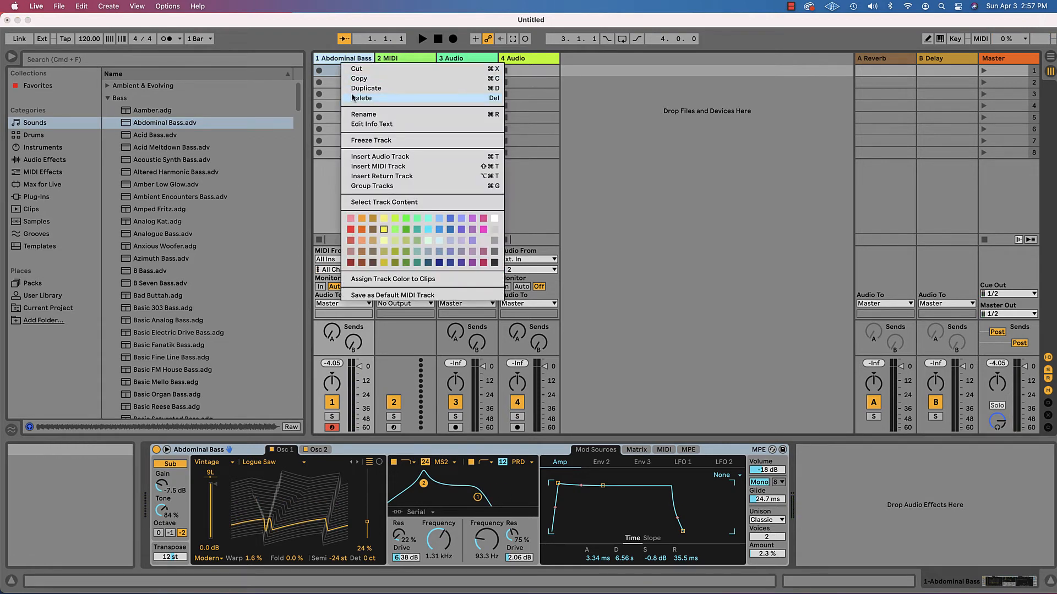
pyautogui.click(362, 98)
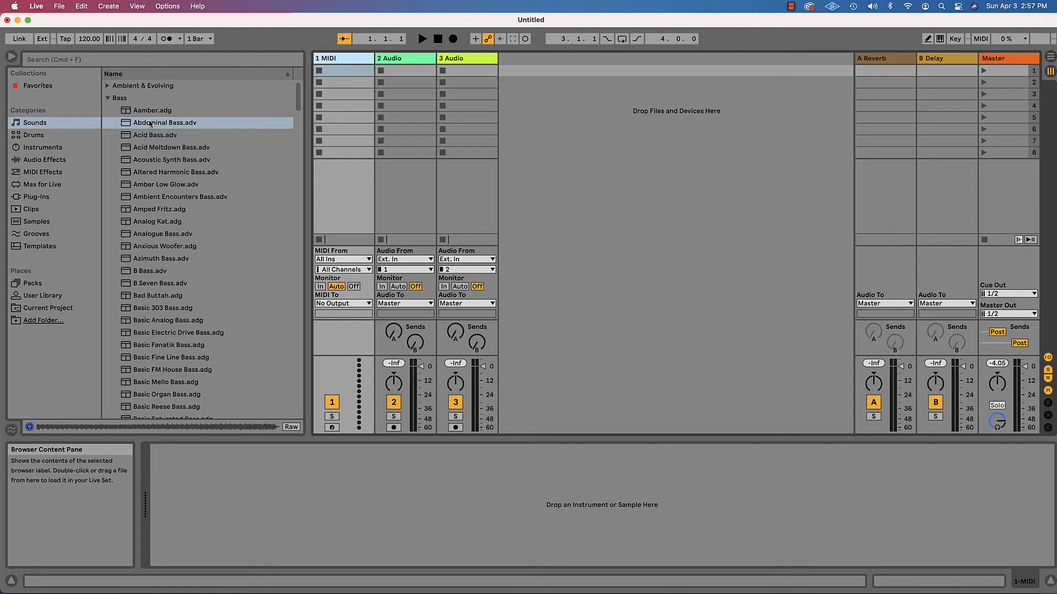
pyautogui.doubleClick(166, 122)
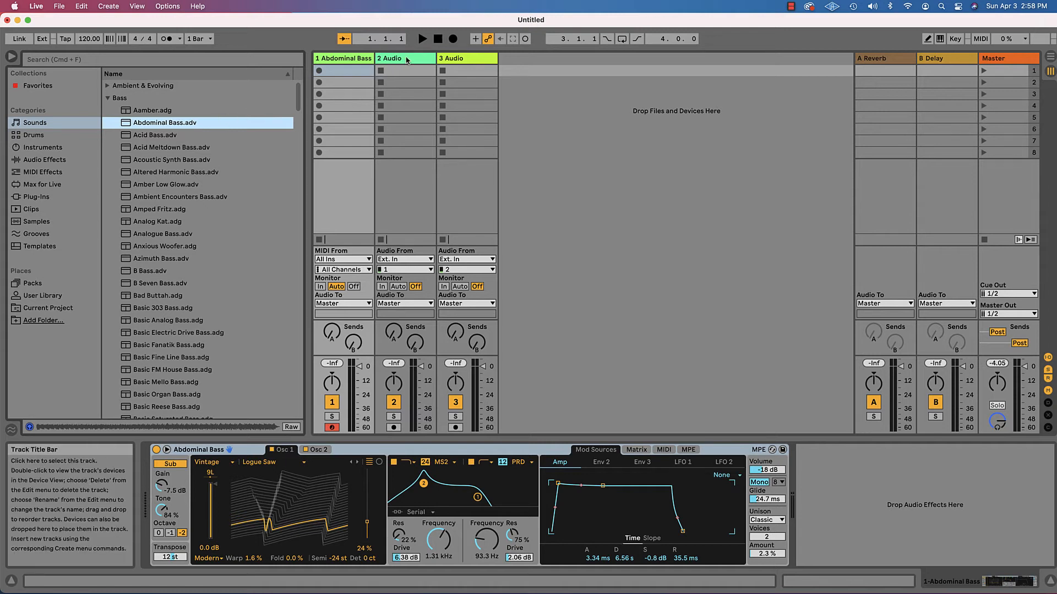
# Select the 2 Audio track and bring up its menu to delete the audio tracks.
pyautogui.click(404, 58)
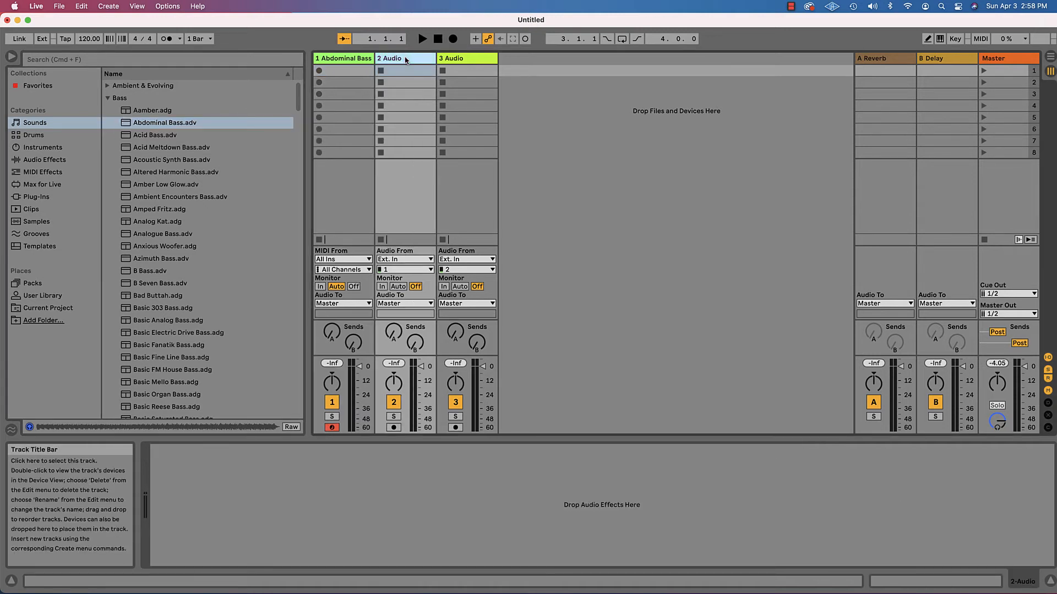
pyautogui.rightClick(405, 58)
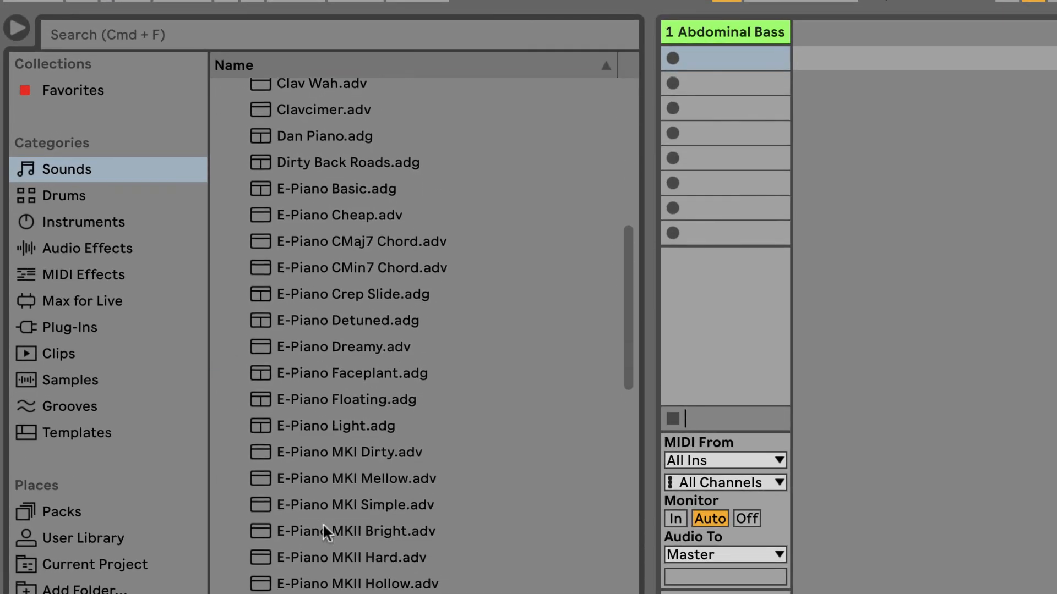
# Search the browser for 'grand' and load Grand Piano.adg as a new track.
pyautogui.click(351, 374)
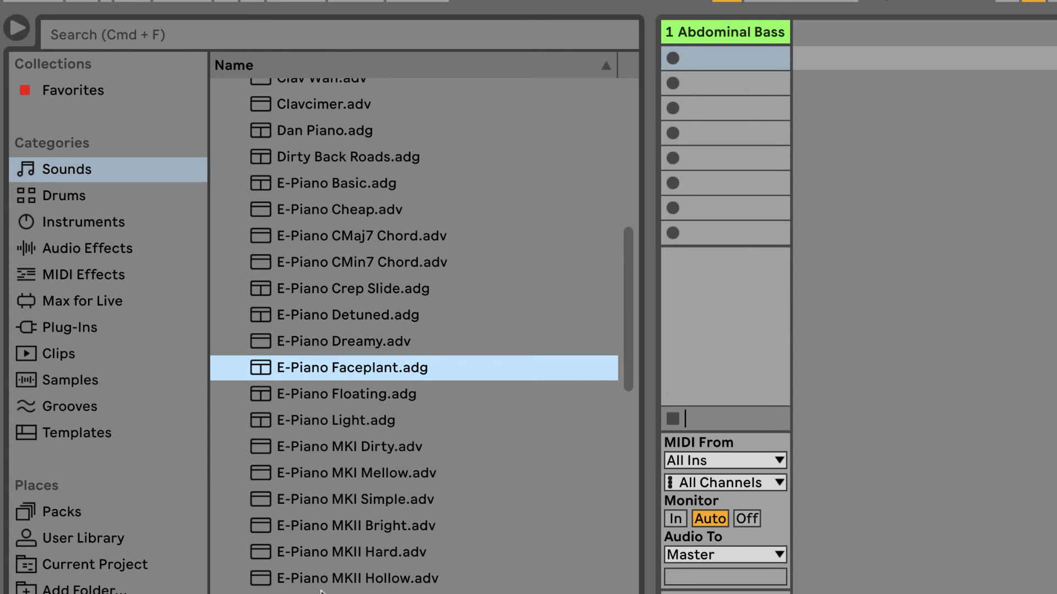
pyautogui.scroll(-3)
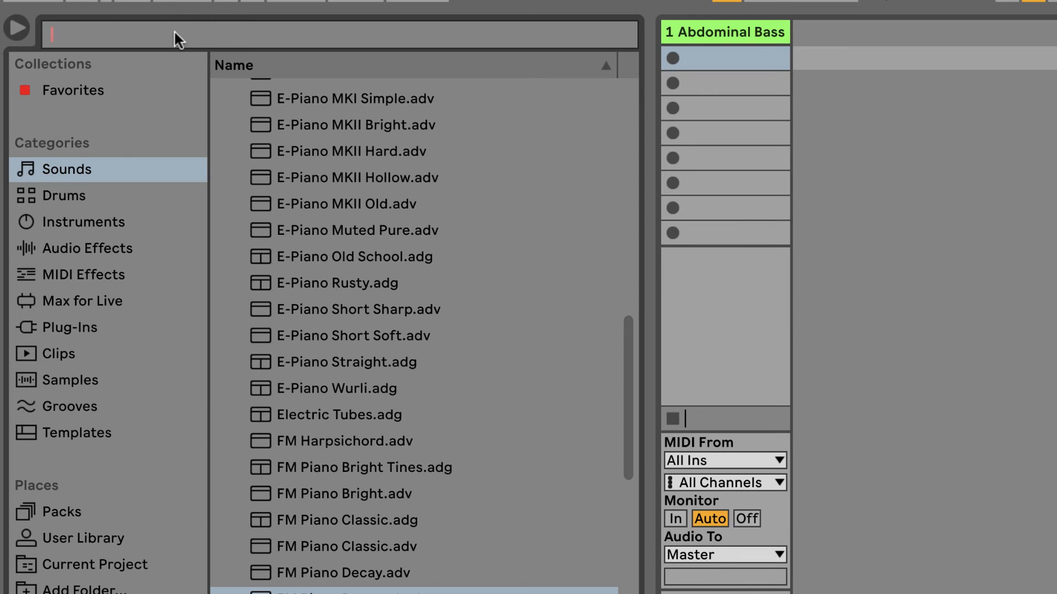
pyautogui.write('grand')
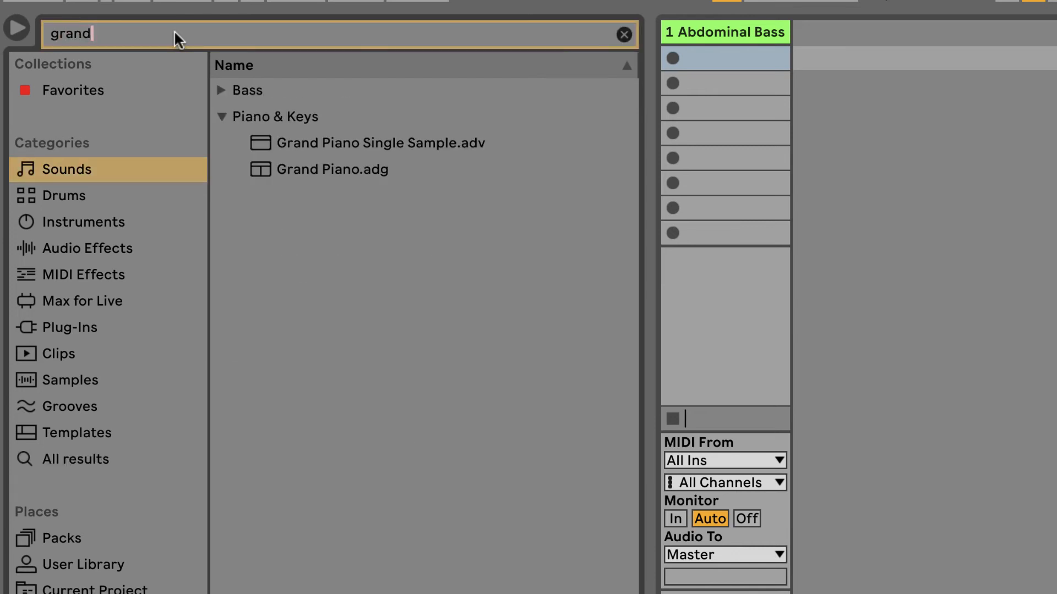
pyautogui.moveTo(341, 174)
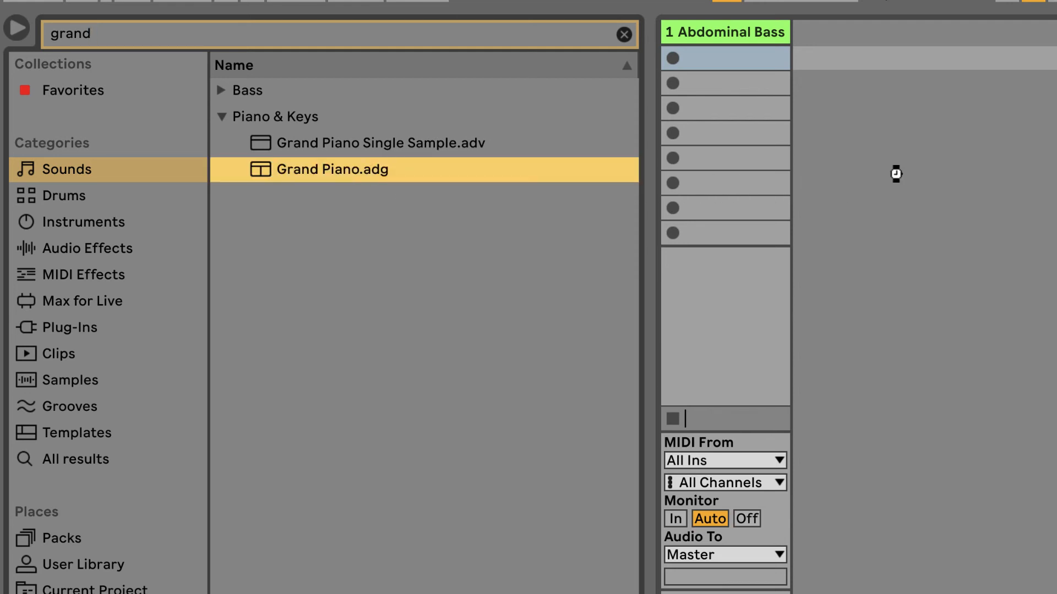
pyautogui.doubleClick(333, 170)
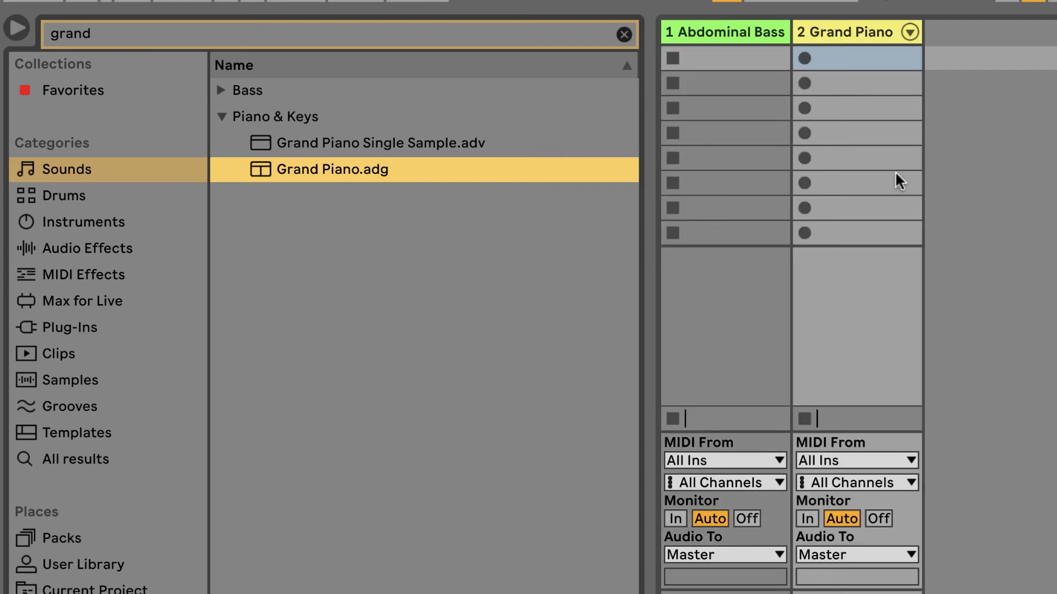
pyautogui.moveTo(113, 156)
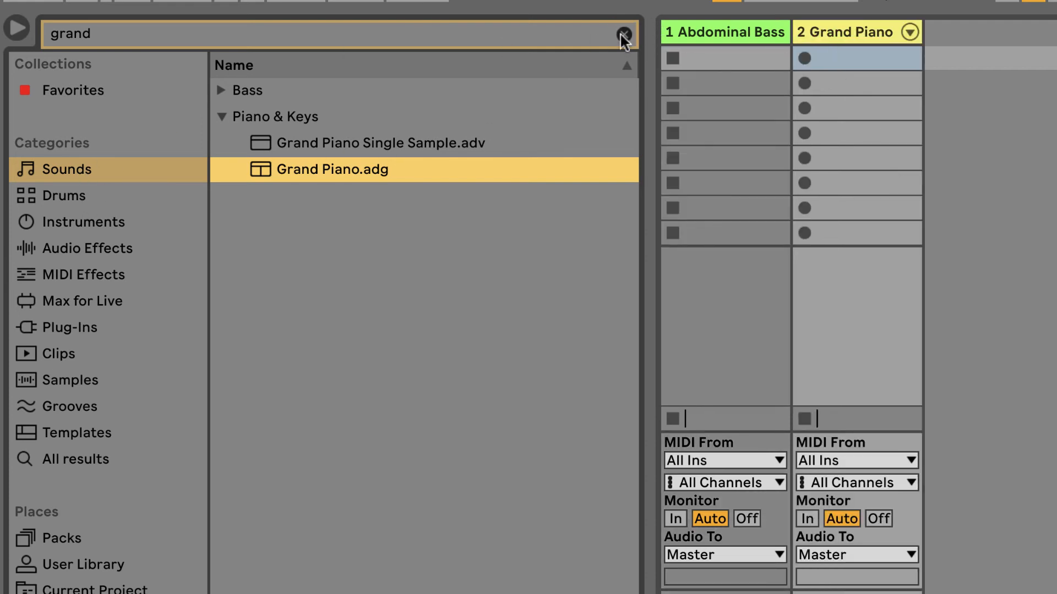
# Clear the search, browse Drums, and load 707 Core Kit.adg as a third track.
pyautogui.click(64, 196)
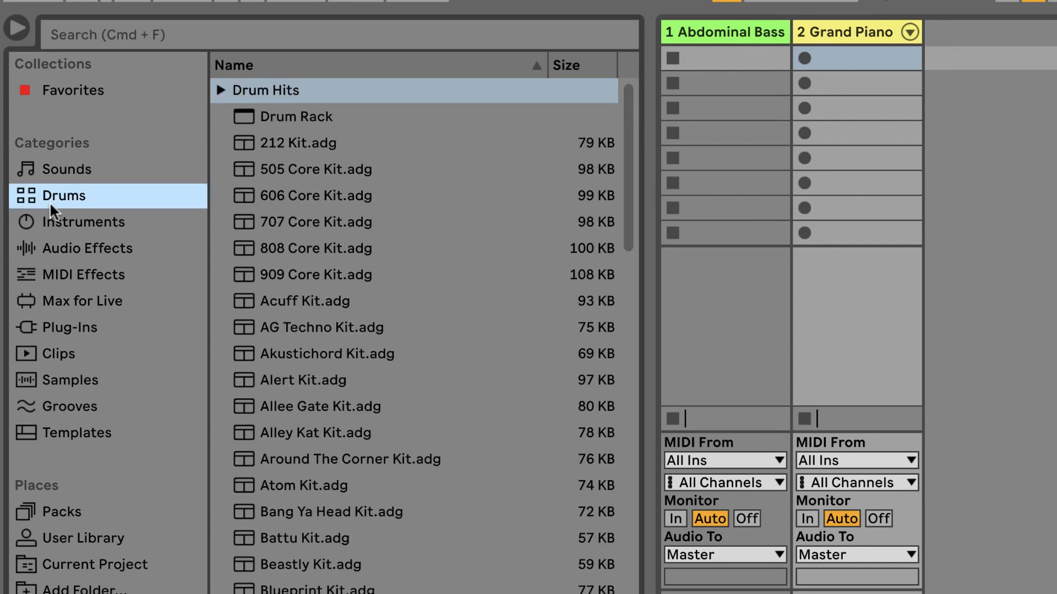
pyautogui.click(315, 249)
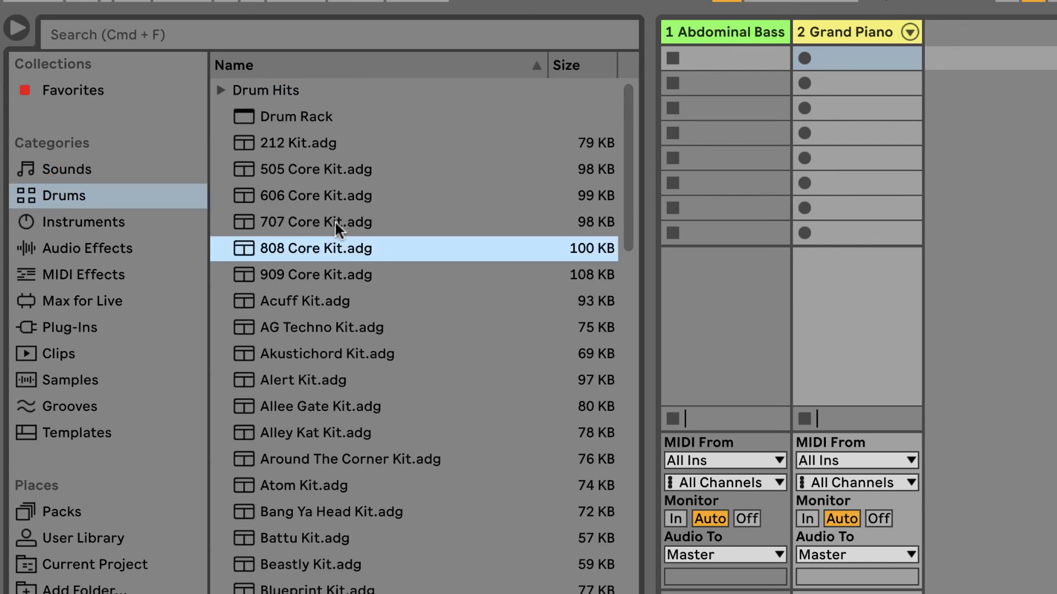
pyautogui.click(331, 222)
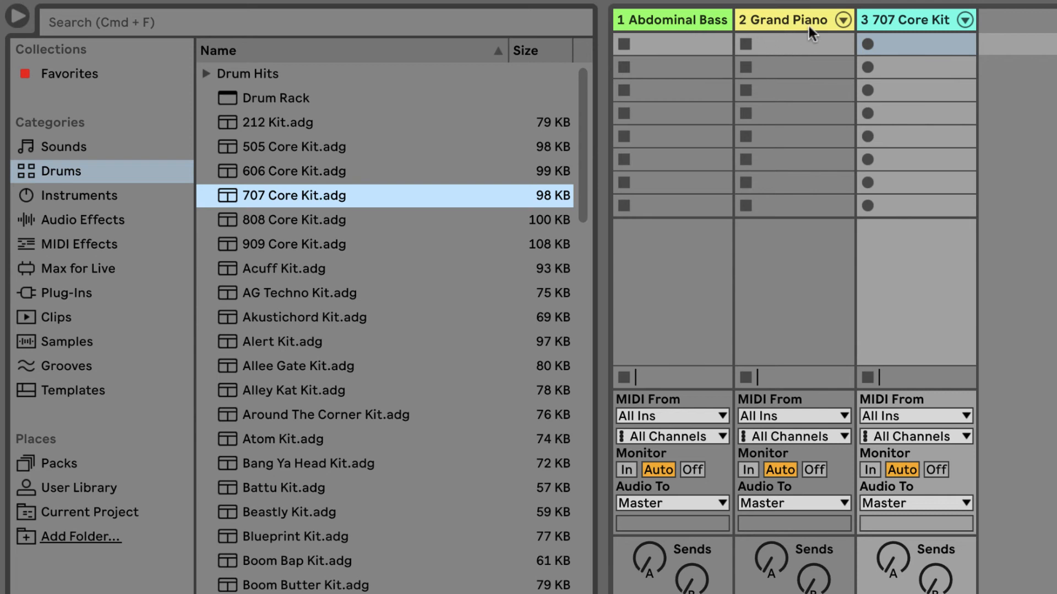
pyautogui.moveTo(876, 112)
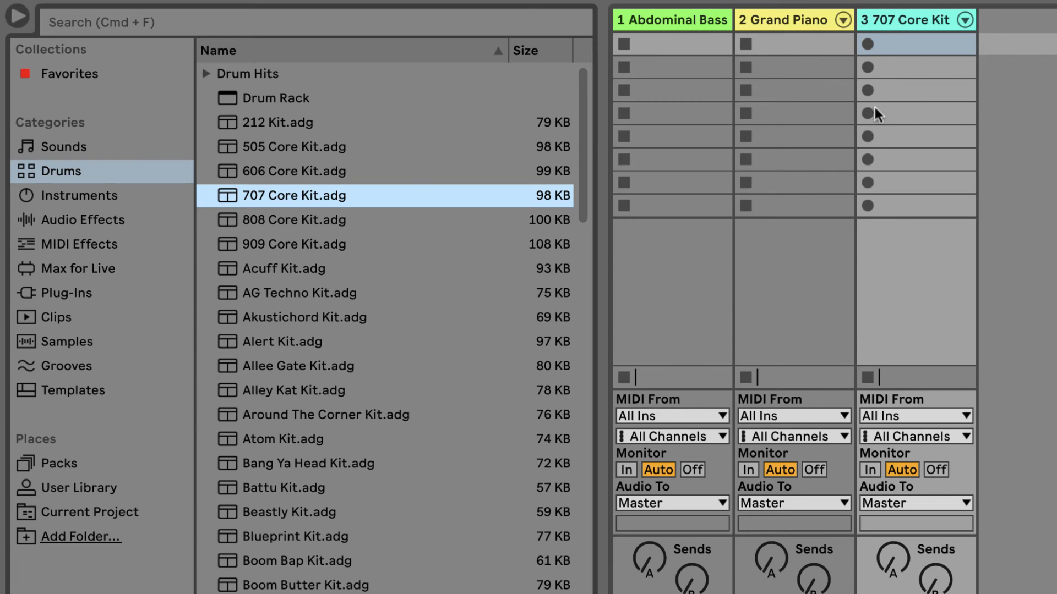
pyautogui.moveTo(758, 92)
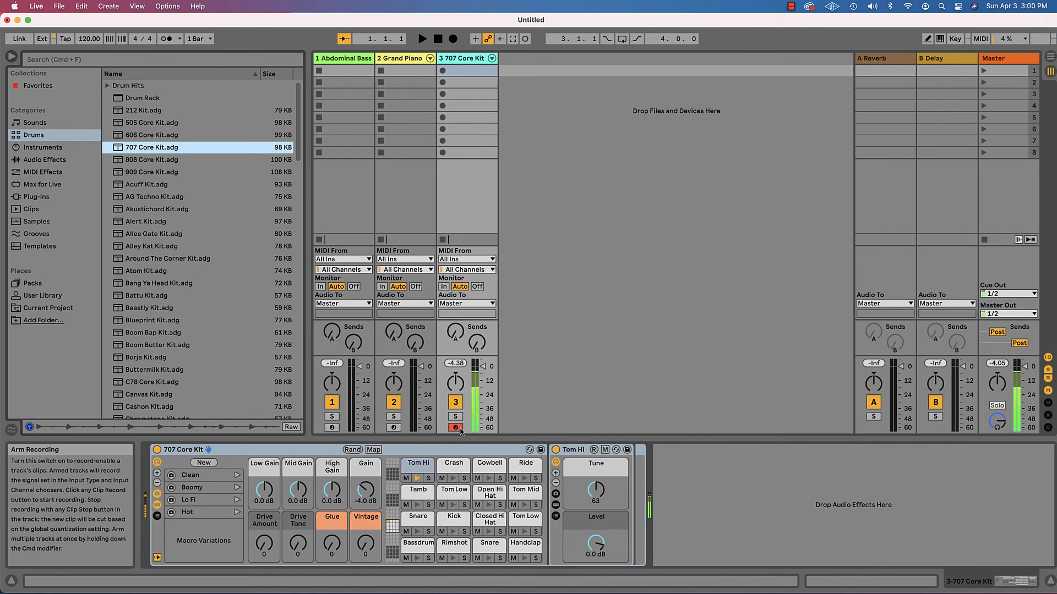
# Arm track 3, 707 Core Kit, for recording so its drum pads sound.
pyautogui.click(416, 544)
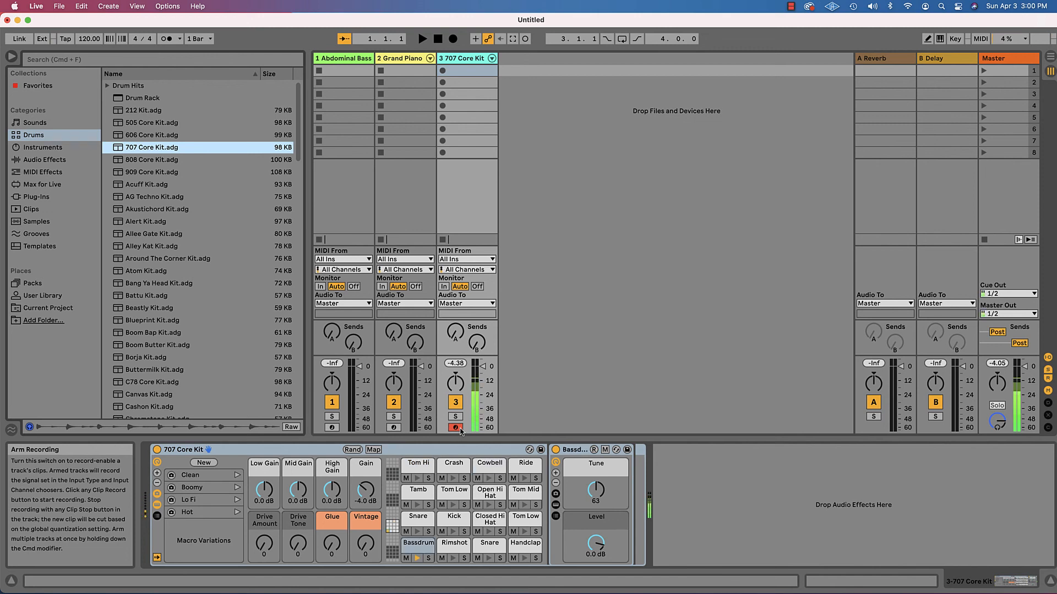